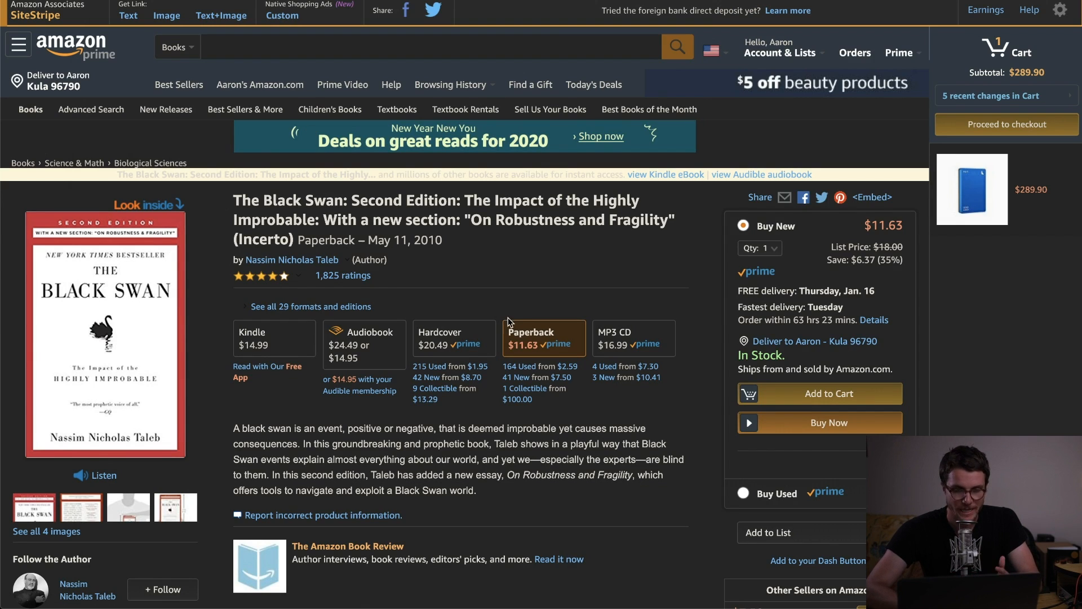
mouse_move(10, 305)
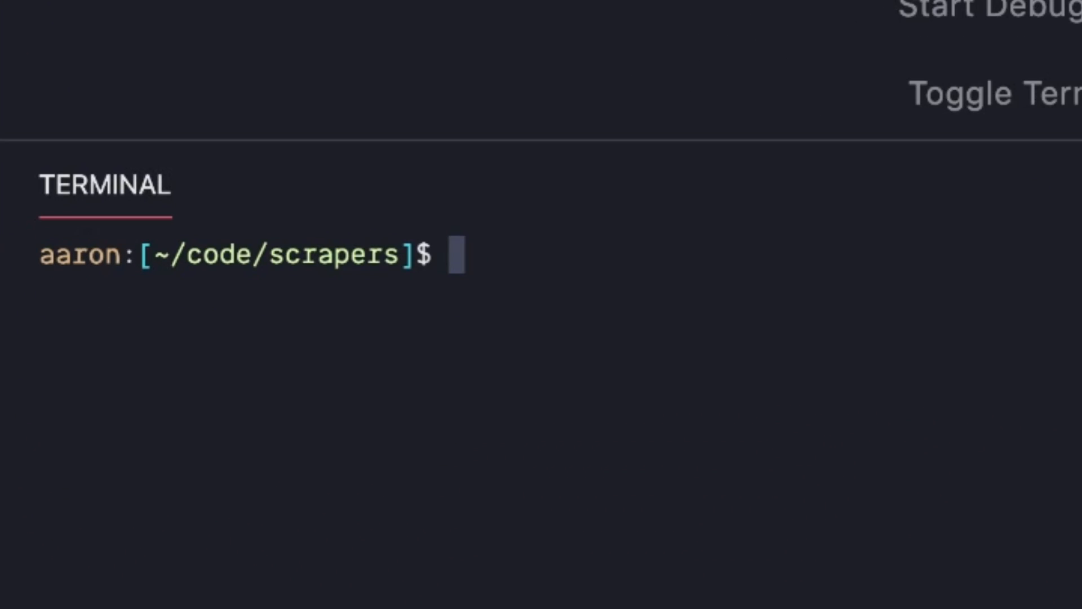
Run npm init and npm install puppeteer in the integrated terminal.
text(npm ini)
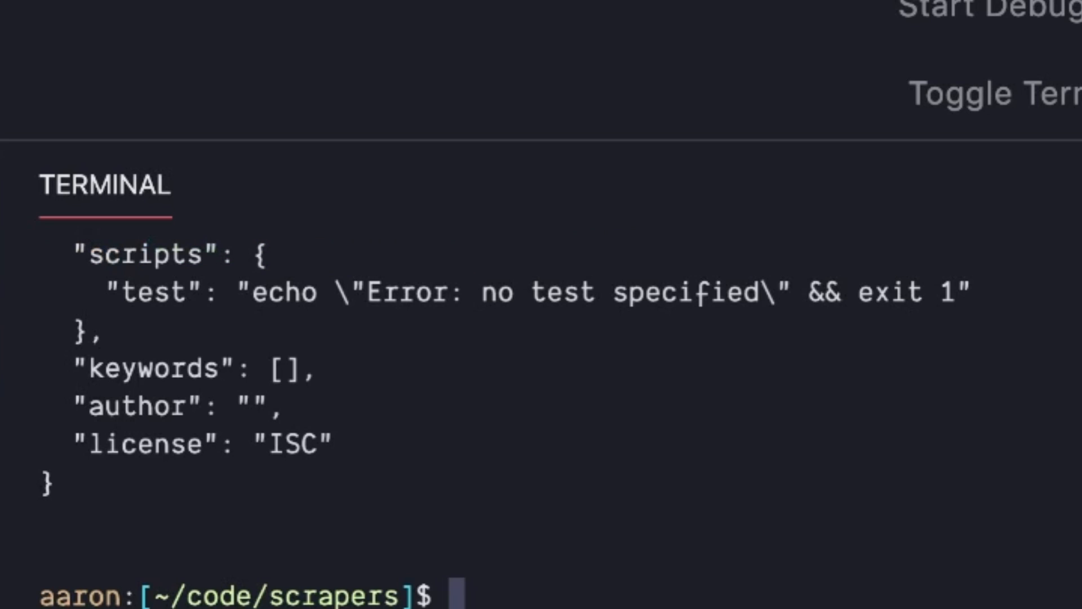
text(npm install)
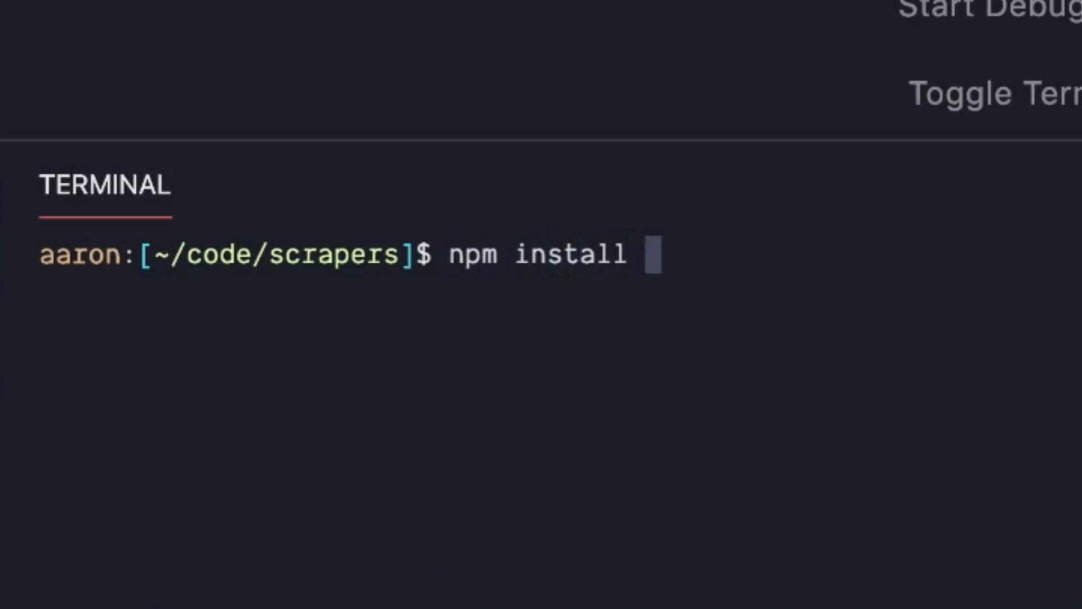
text(puppeteer)
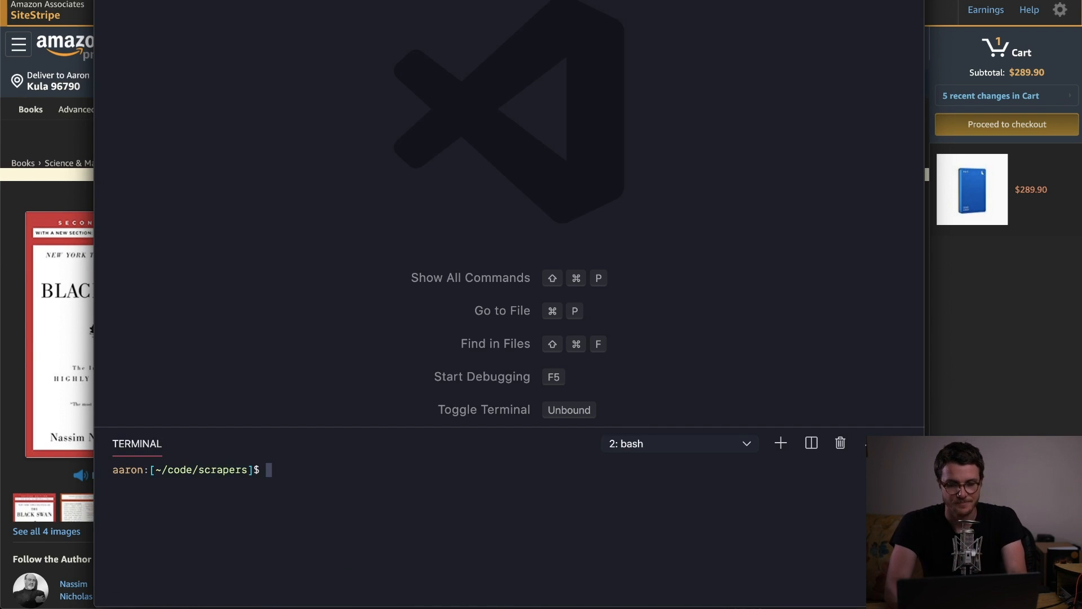
Create scrapers.js with touch scrapers.js in the terminal.
text(touch)
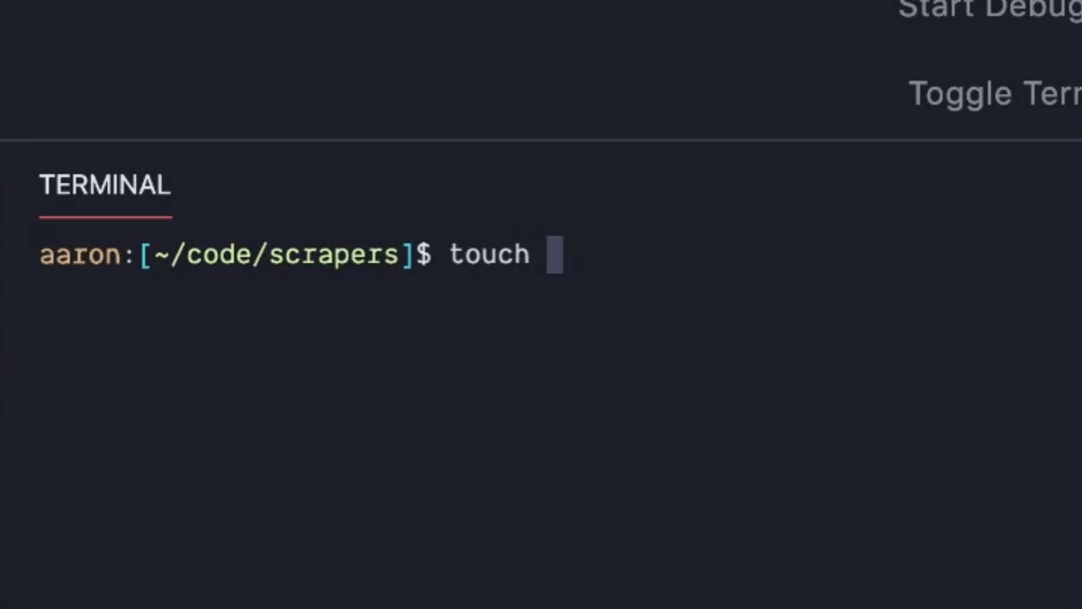
text(scrapers.js)
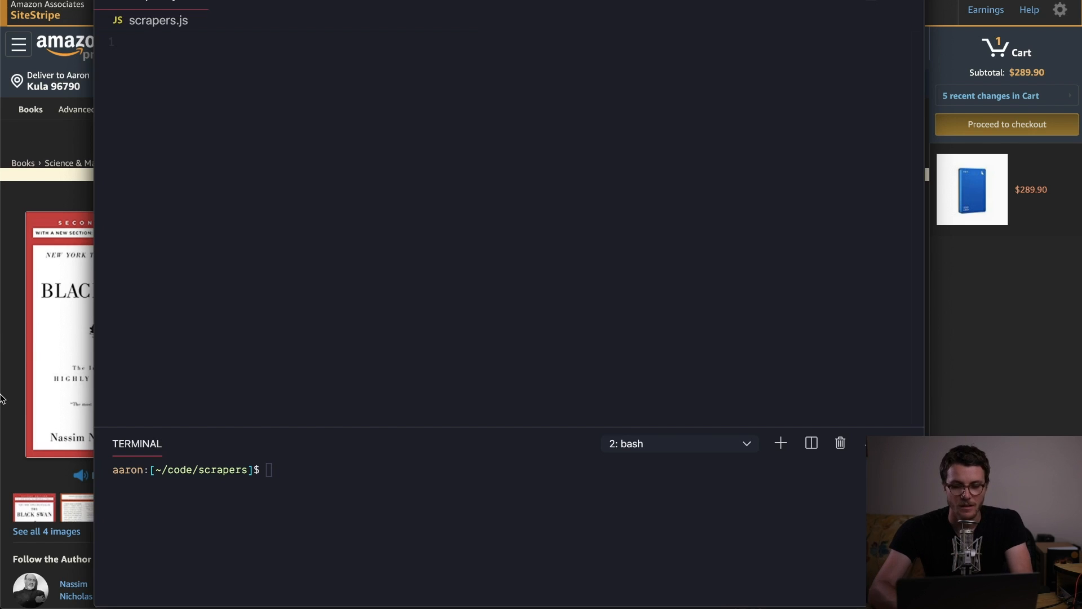
Require puppeteer and declare async function scrapeProduct(url) in scrapers.js.
text(const puppeteer = require('puppeteer');)
text(asumnc)
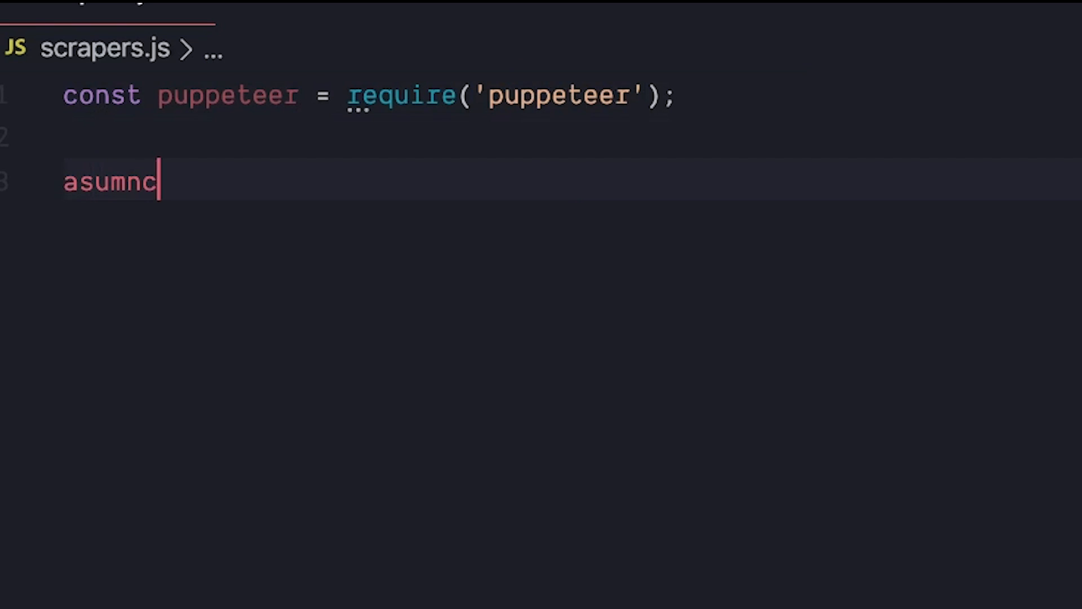
text(async)
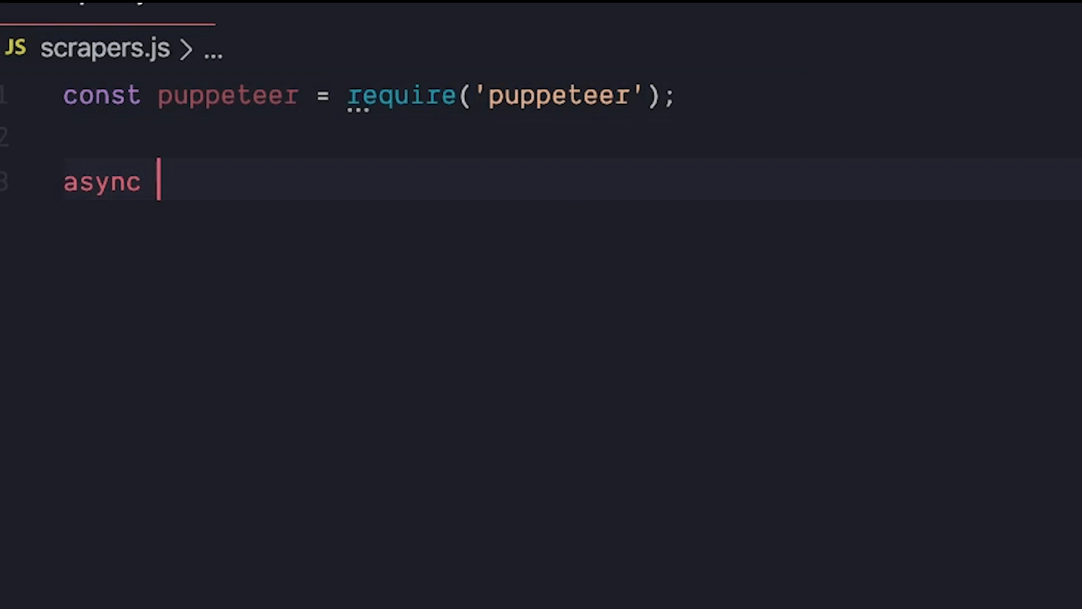
text(function scrape)
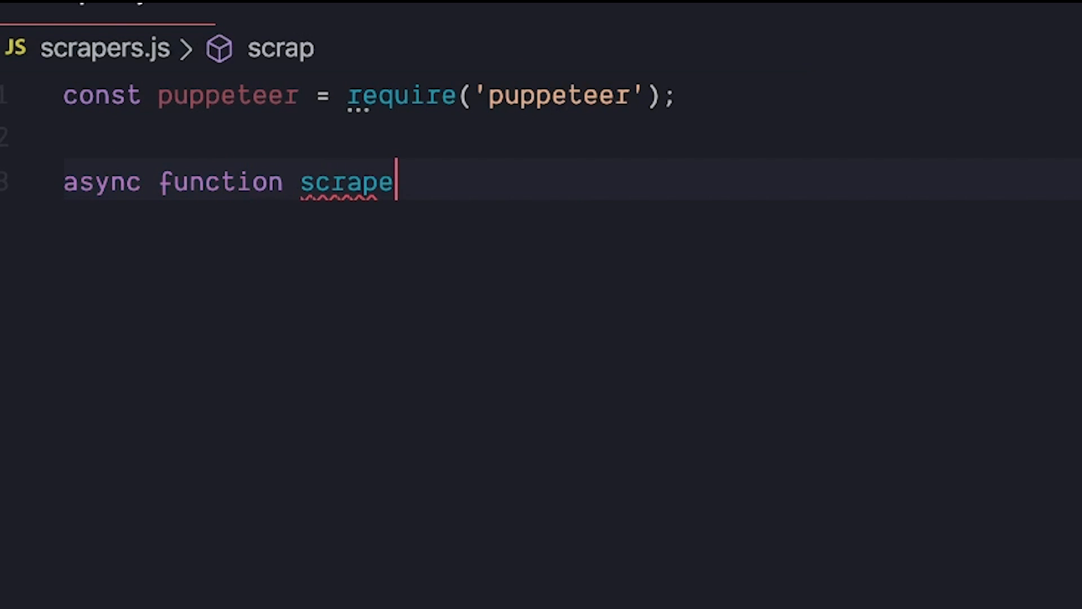
text(Product())
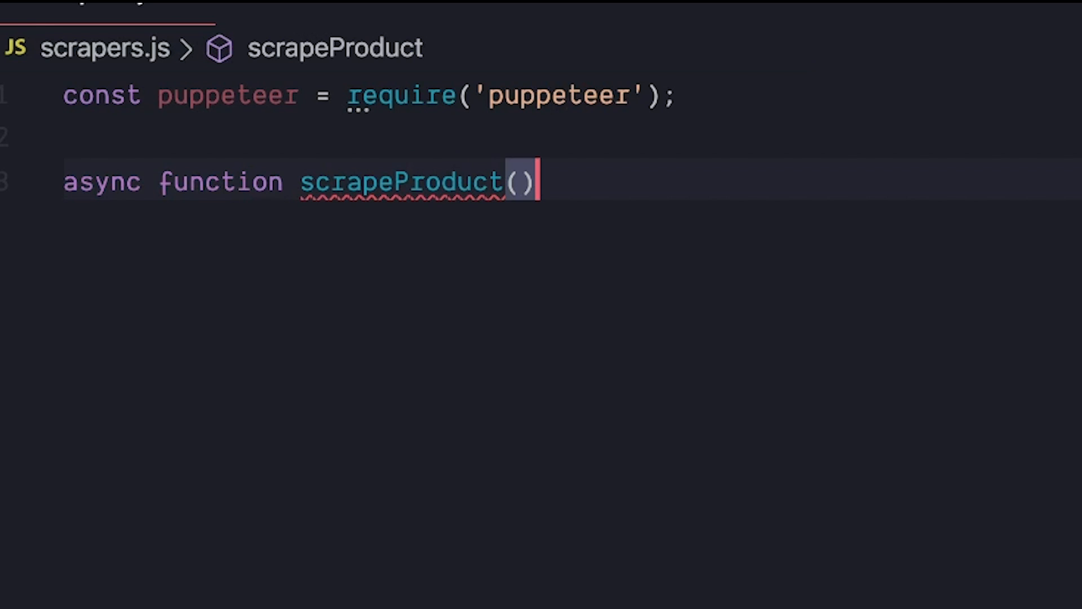
text(url)
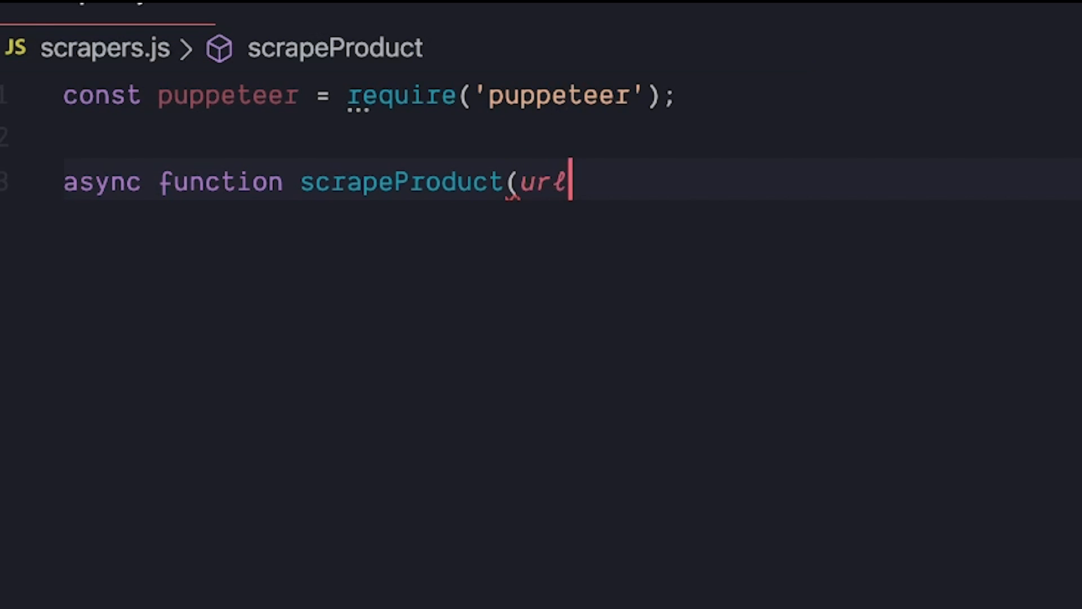
text() {)
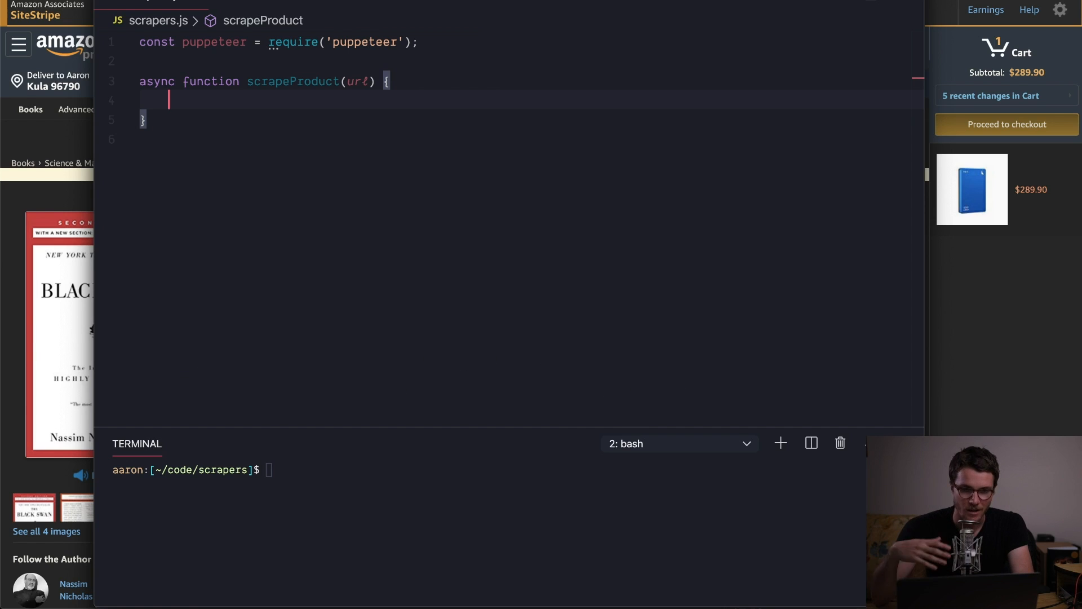
Launch the browser, open page via browser.newPage(), goto url, and call scrapeProduct.
text(const brow)
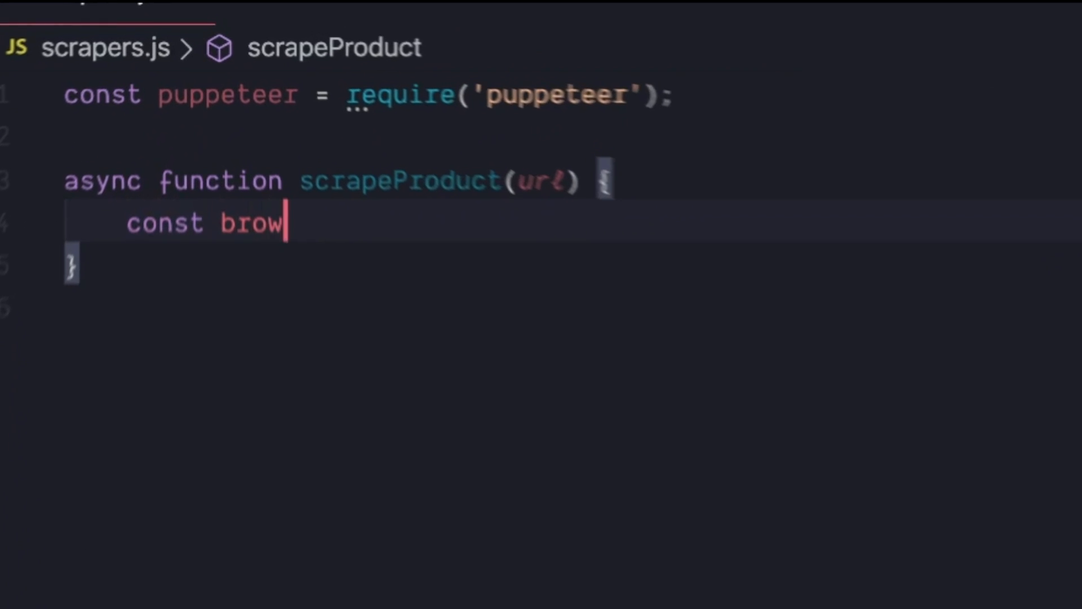
text(ser = await p)
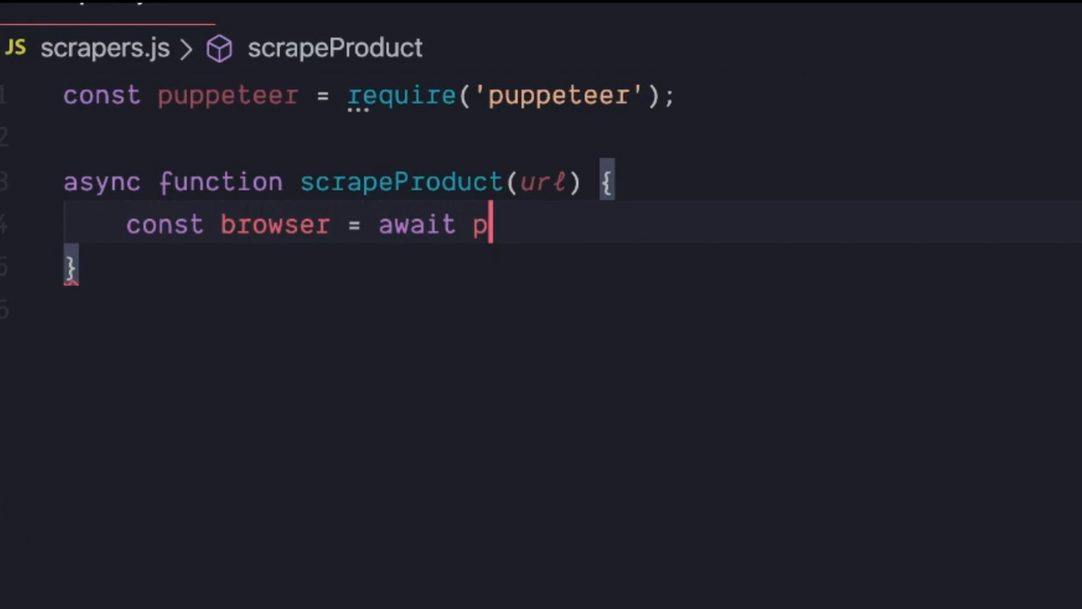
text(uppeteer.)
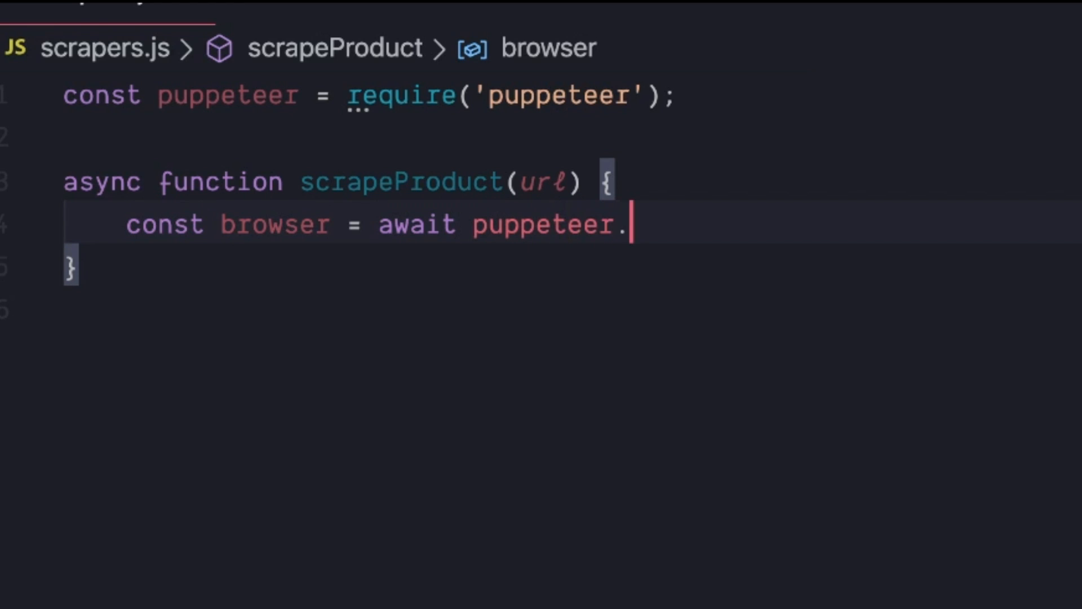
text(launch();)
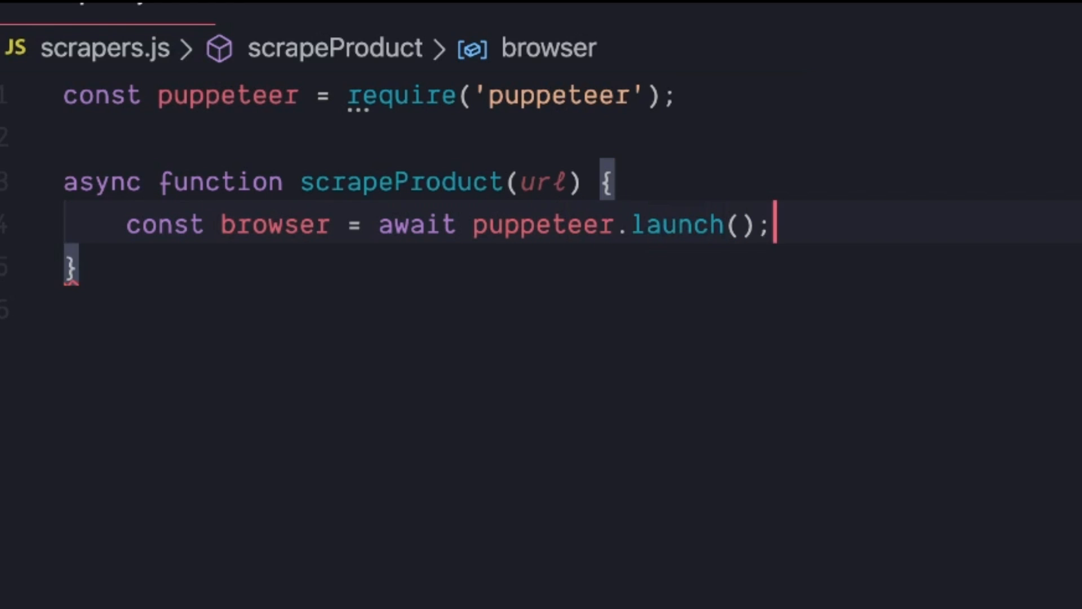
text(const pa)
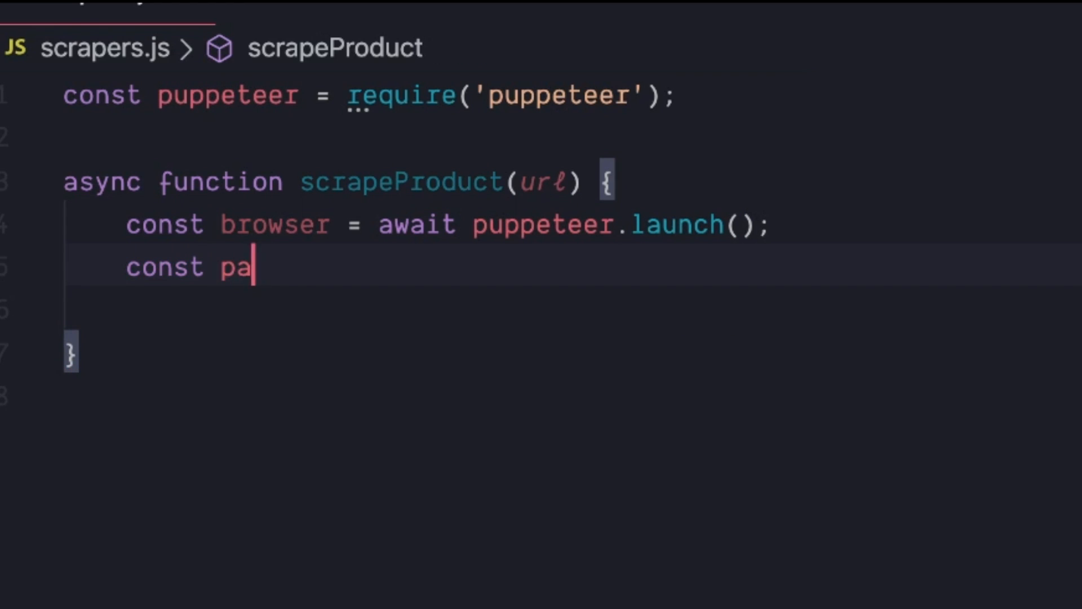
text(ge = await)
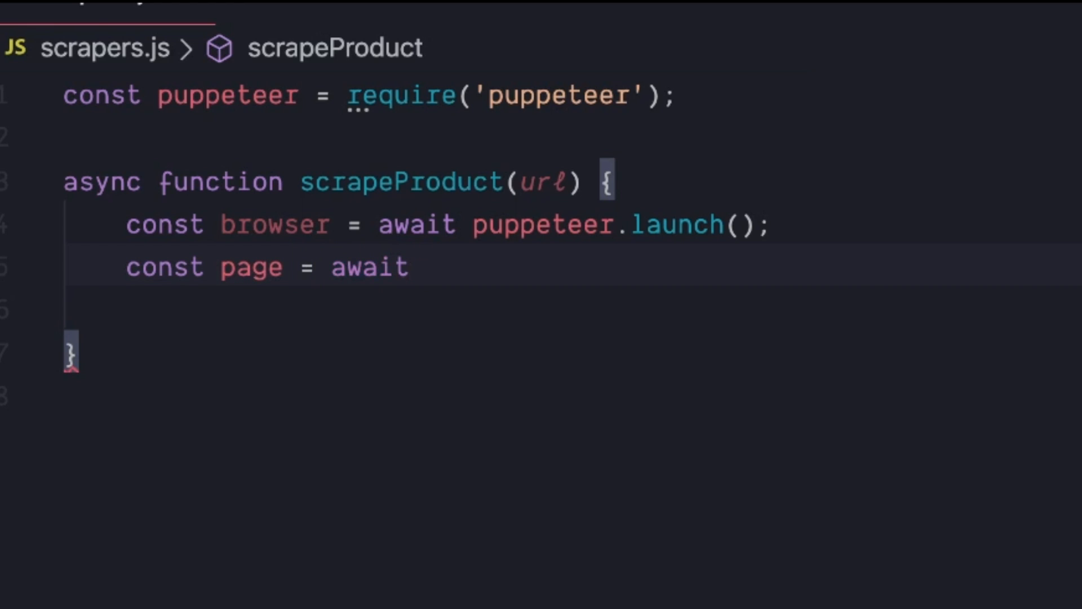
text(browser.newPage();)
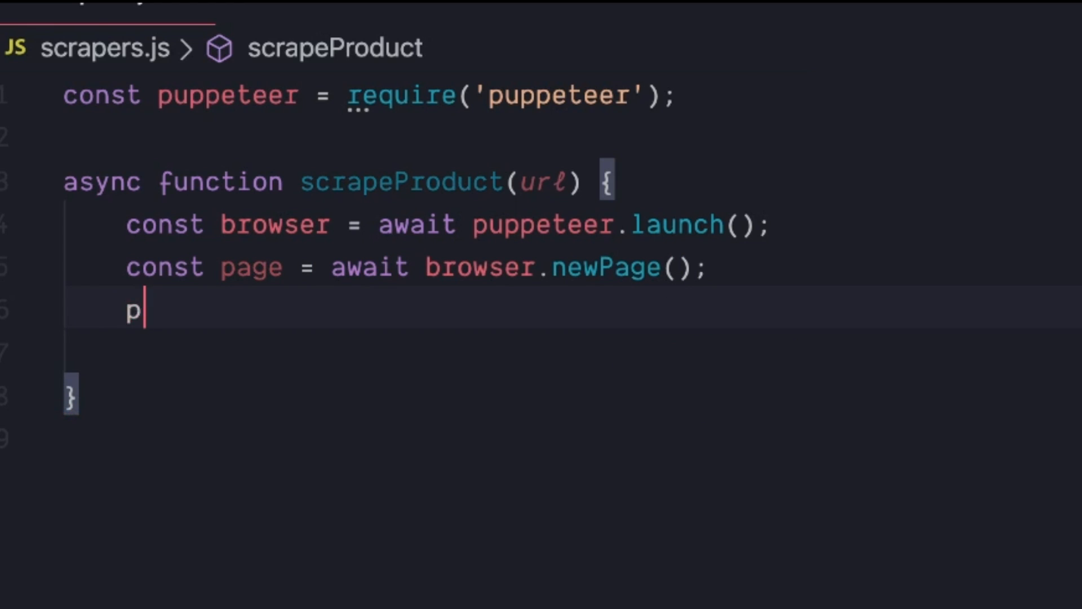
text(age.goto(url);)
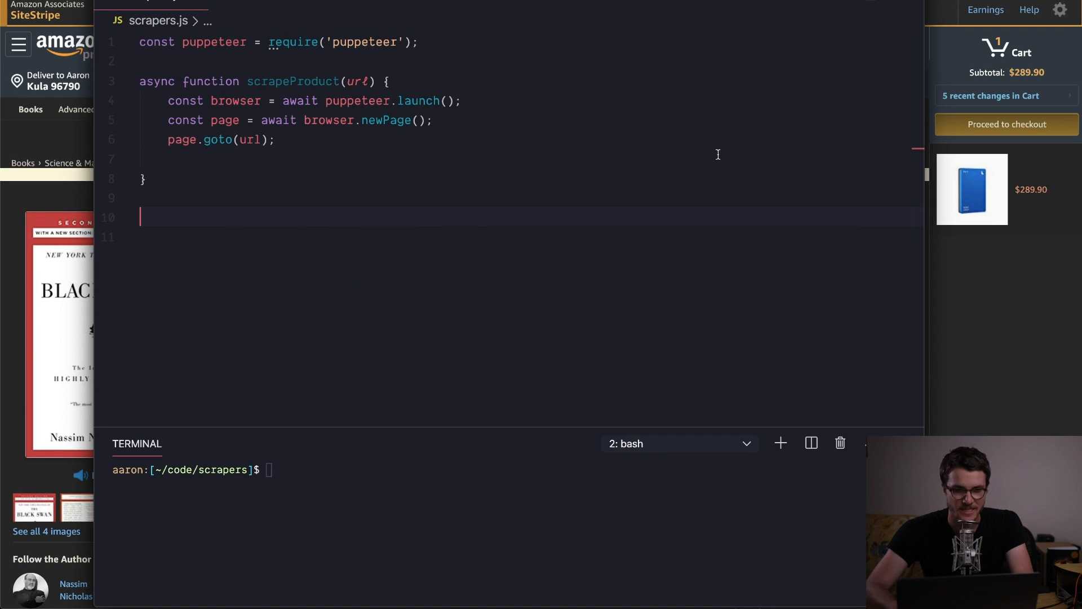
text(scrapePr)
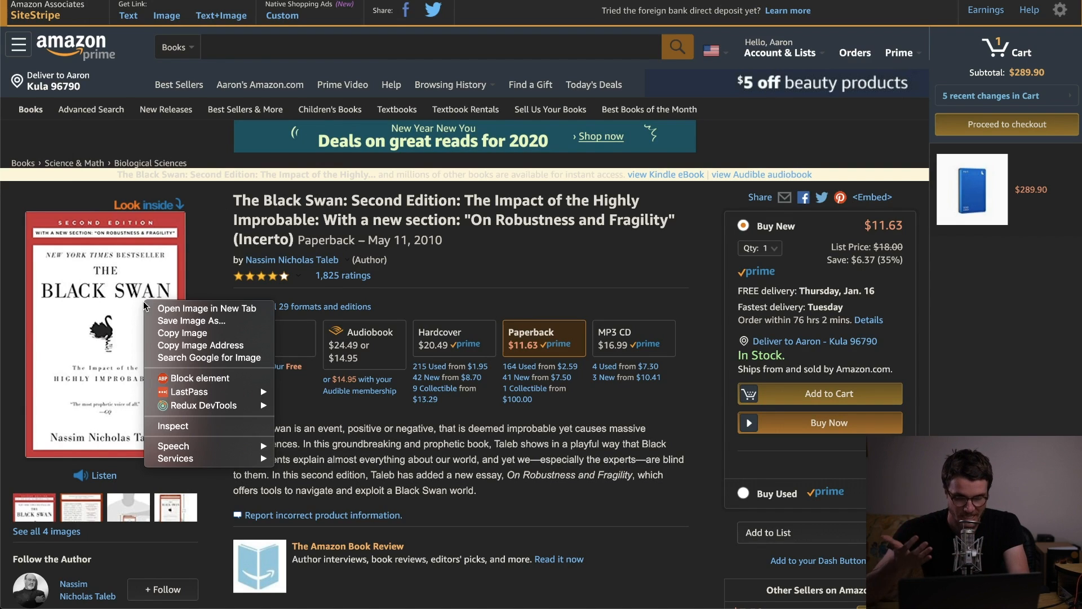
mouse_move(196, 426)
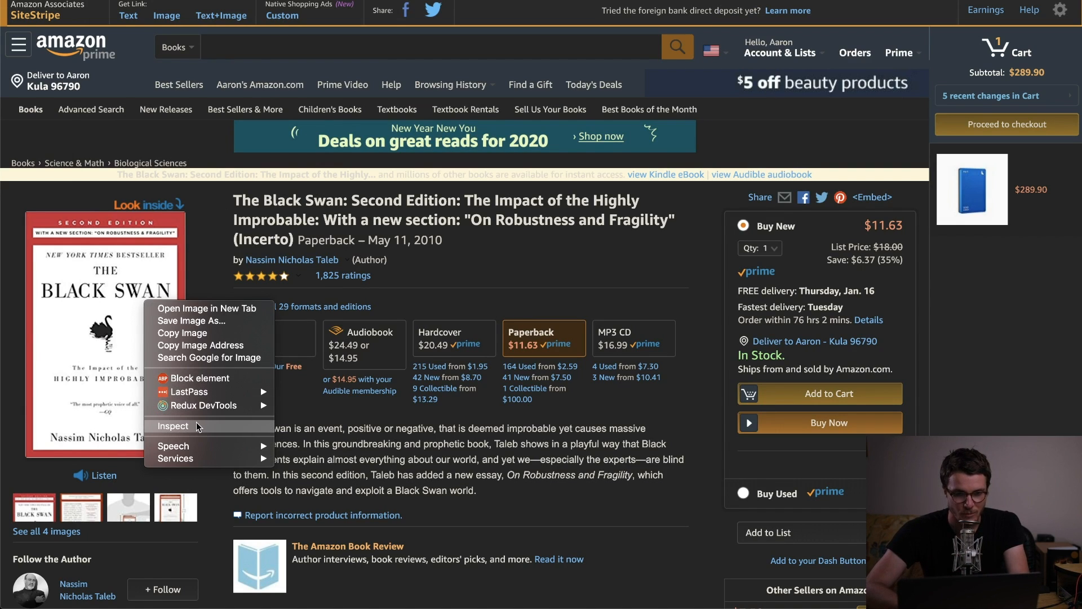
Inspect the book cover image in Chrome and copy its img element's XPath.
click(173, 426)
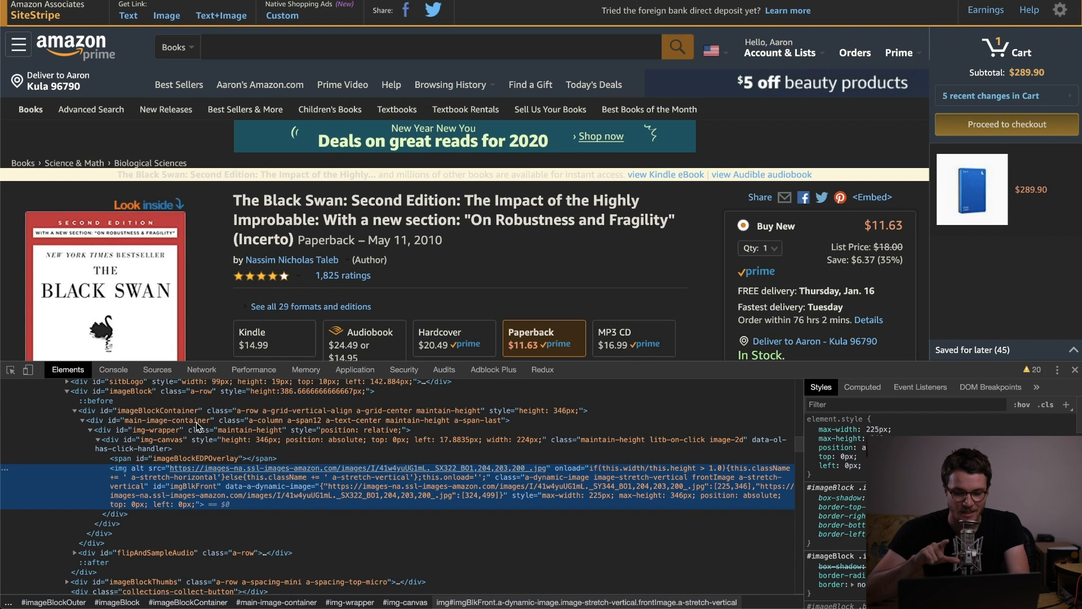
mouse_move(176, 470)
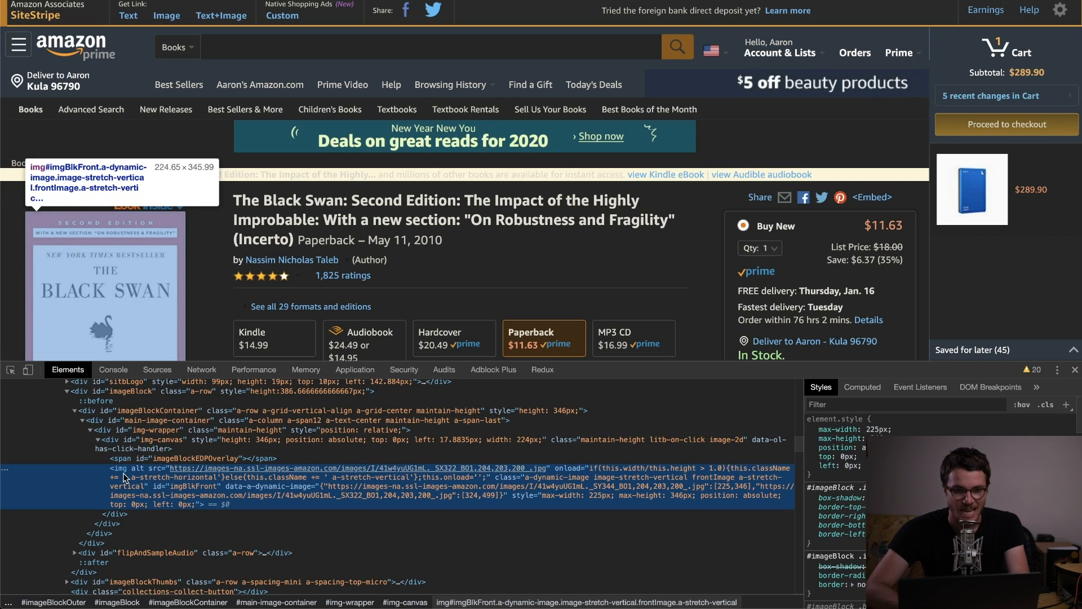
mouse_move(149, 490)
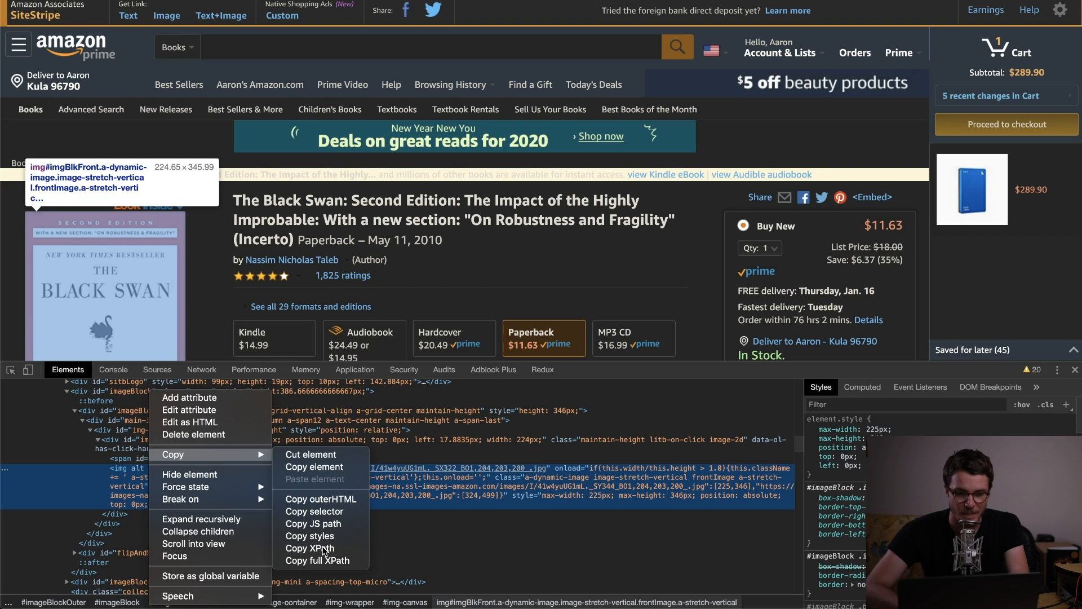
click(316, 560)
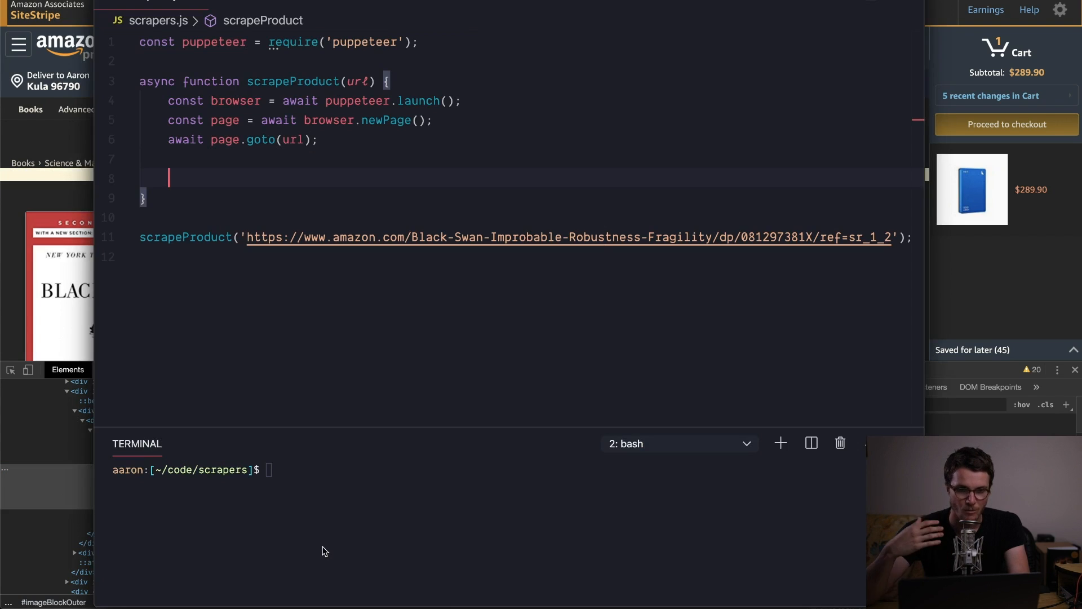
Destructure el from await page.$x with the imgBlkFront XPath.
text(const [)
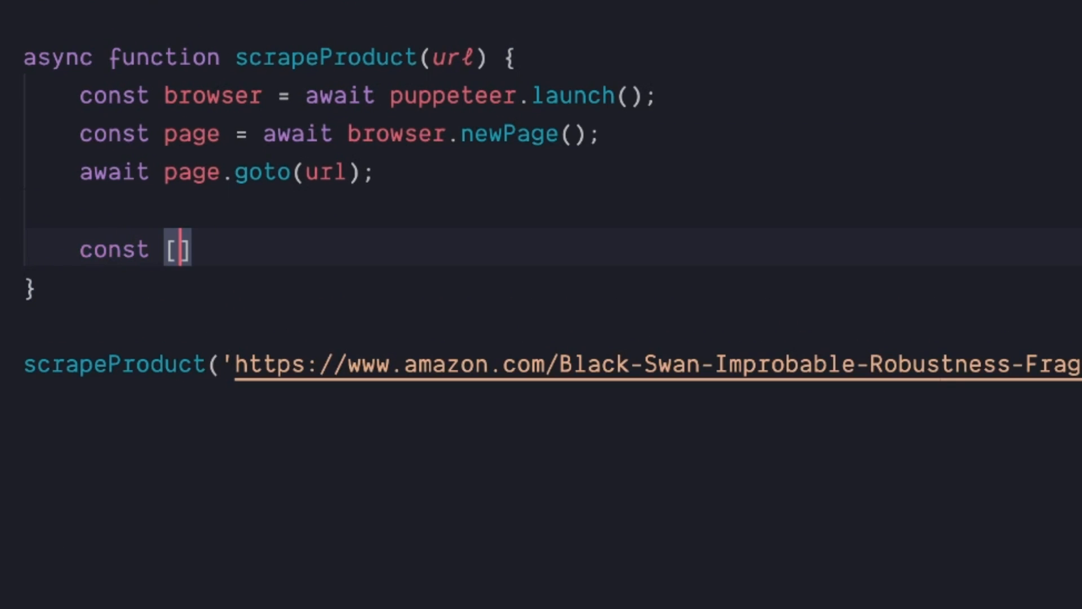
text(el] = page)
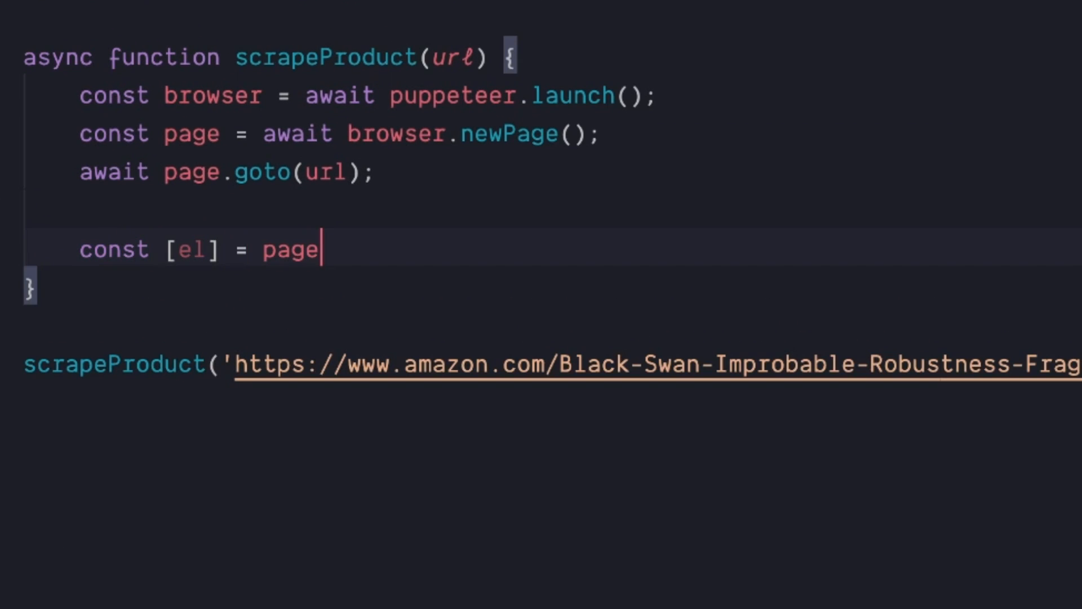
text(.$x(')
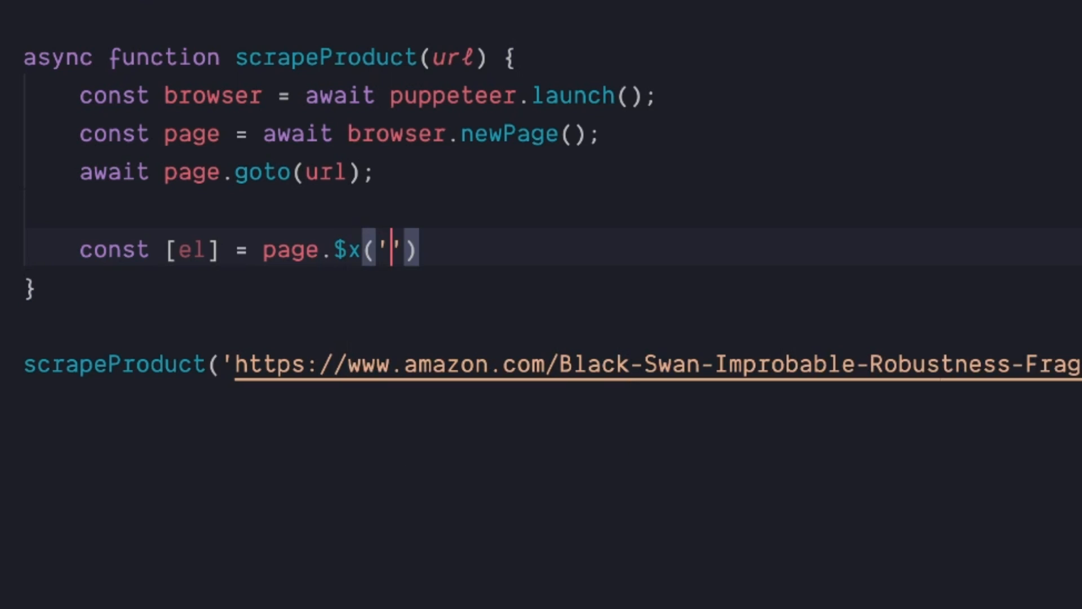
text(//*[@id="imgBlkFront"])
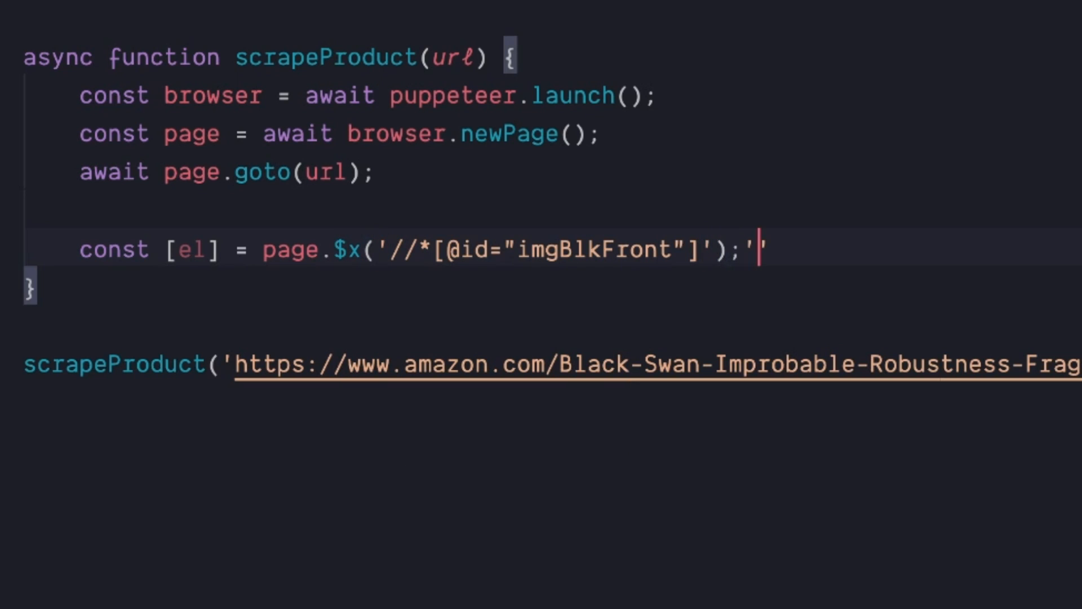
key(Backspace)
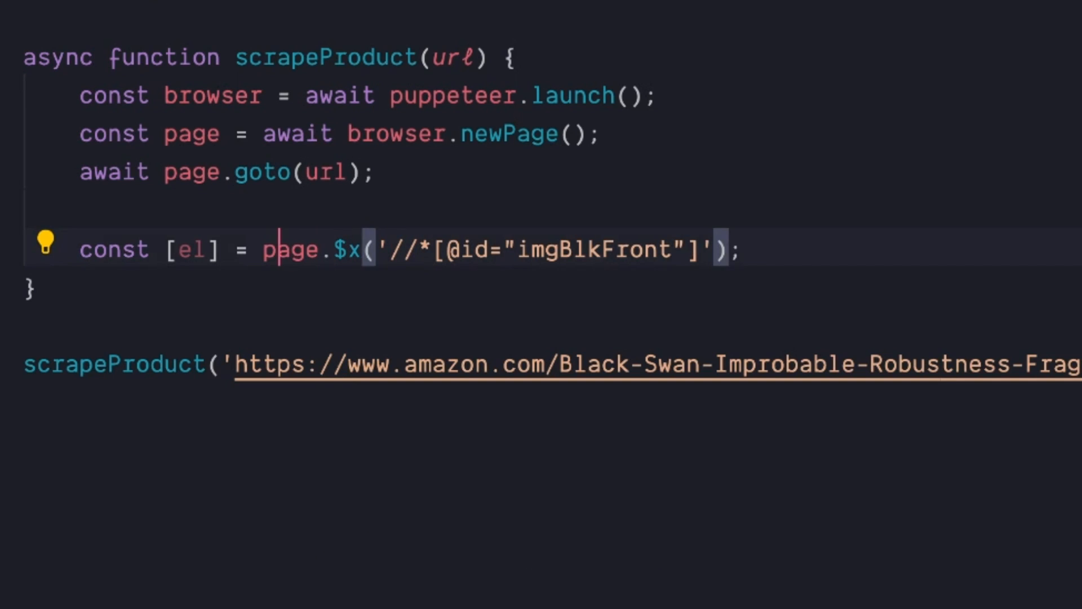
text(await)
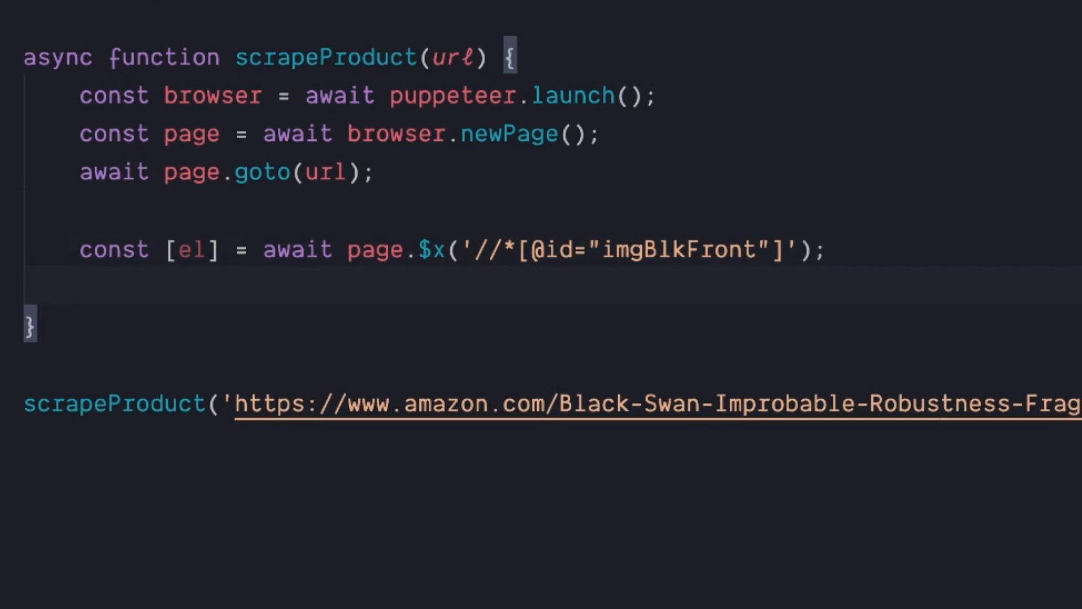
Read el.getProperty('src') into srcTxt via jsonValue() and console.log({srcTxt}).
text(const)
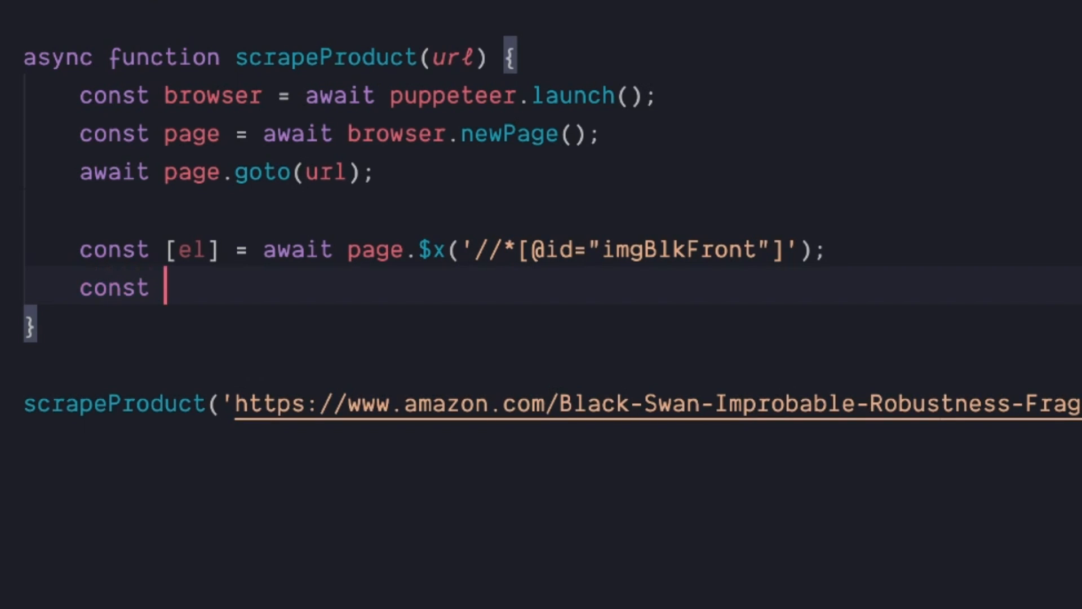
text(src = el.)
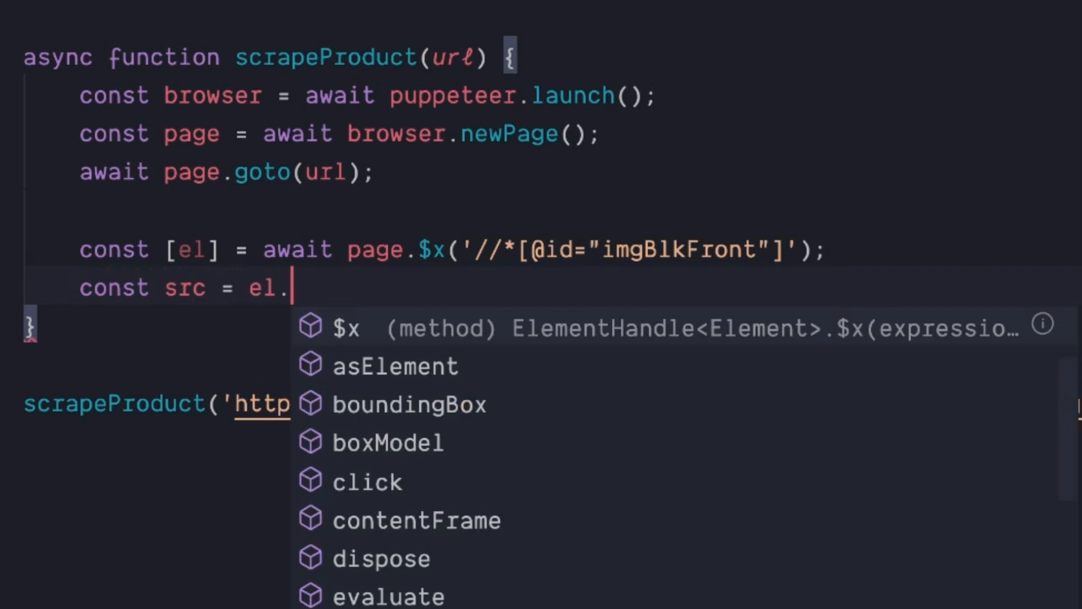
text(getProperty('src');)
text(co)
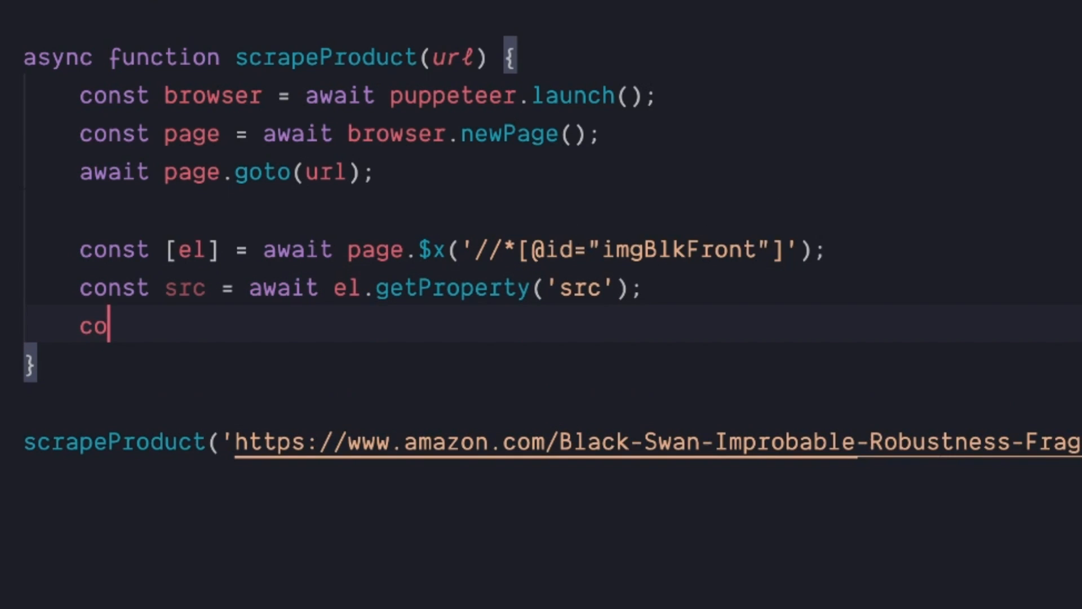
text(nst sr)
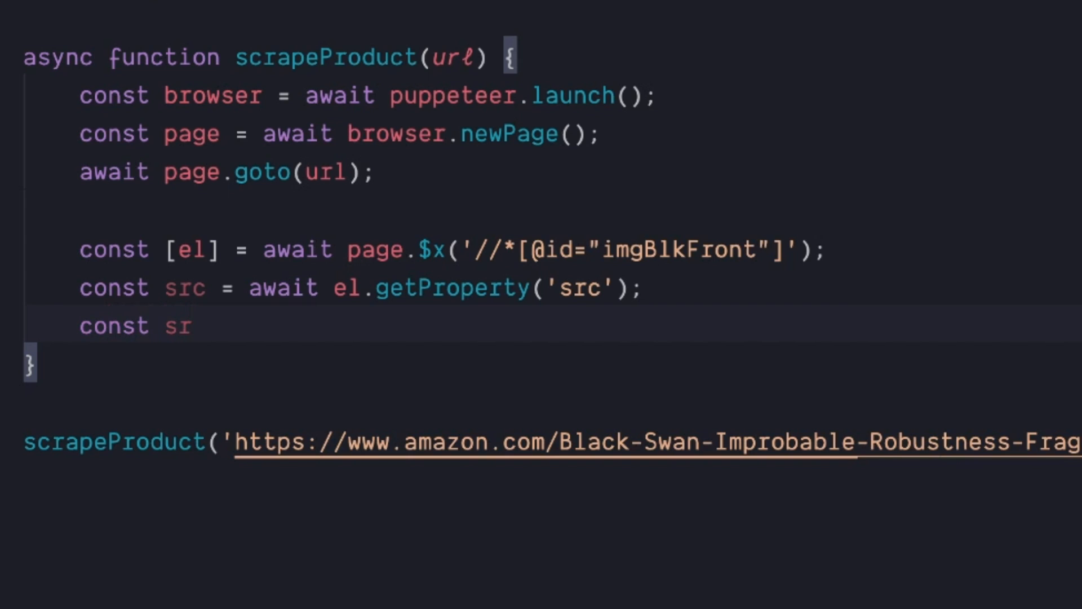
text(cTxt)
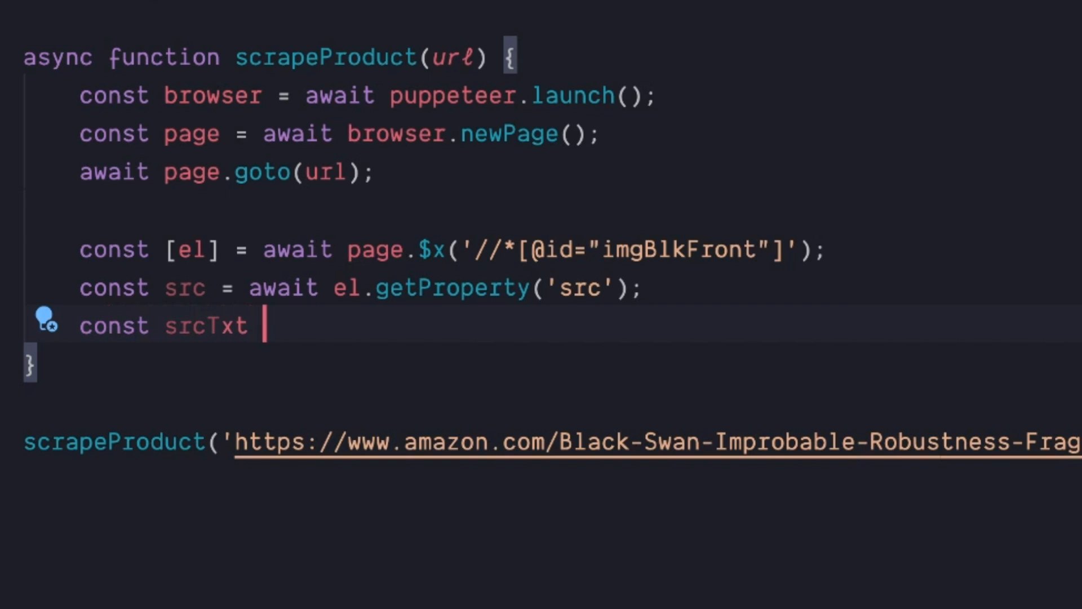
text(= src.)
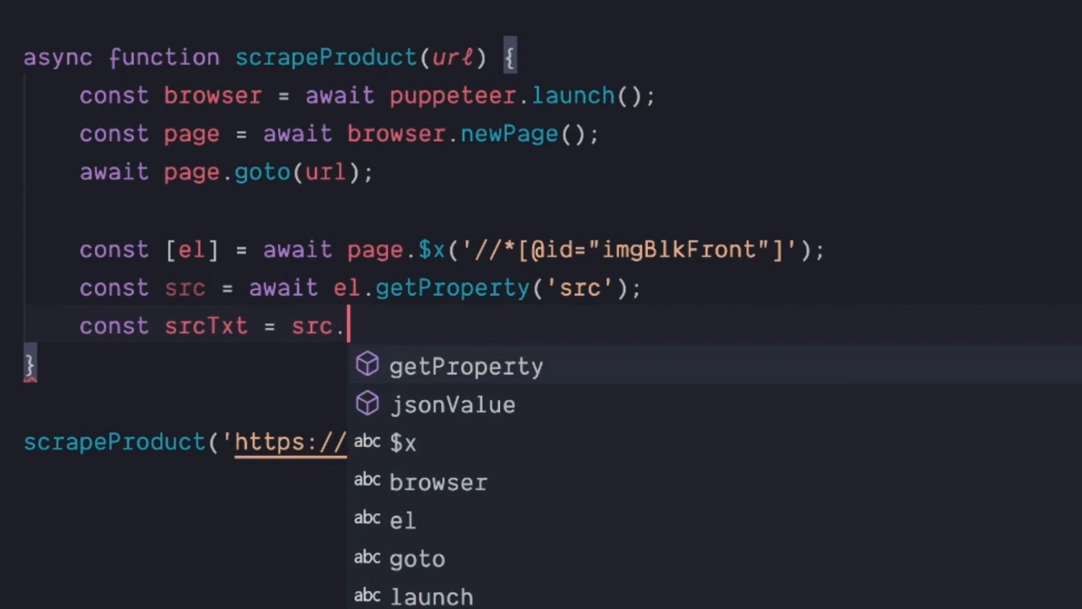
text(jsonValue())
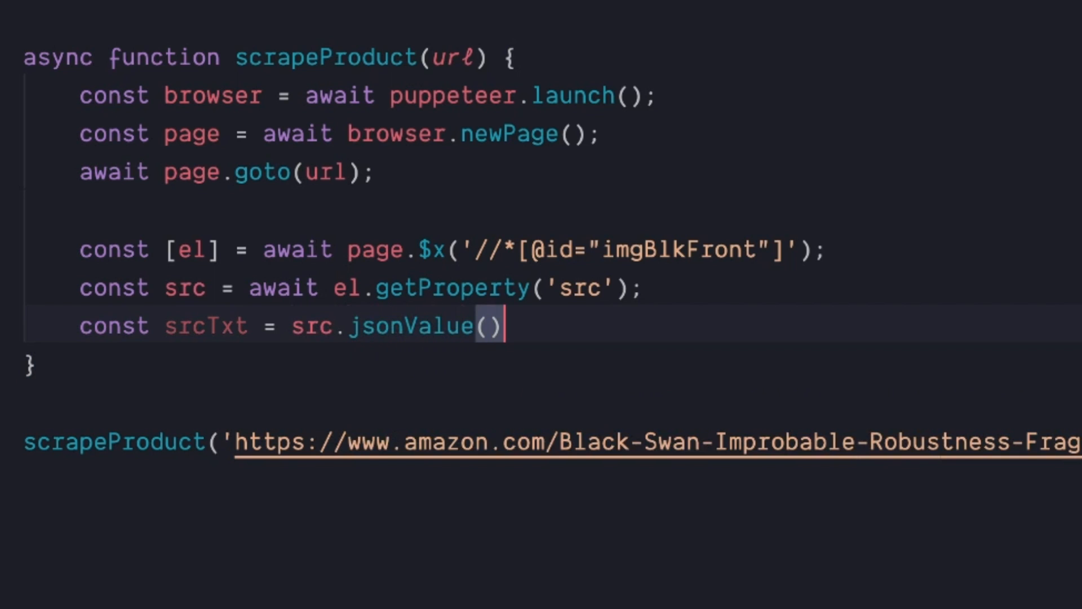
text(console)
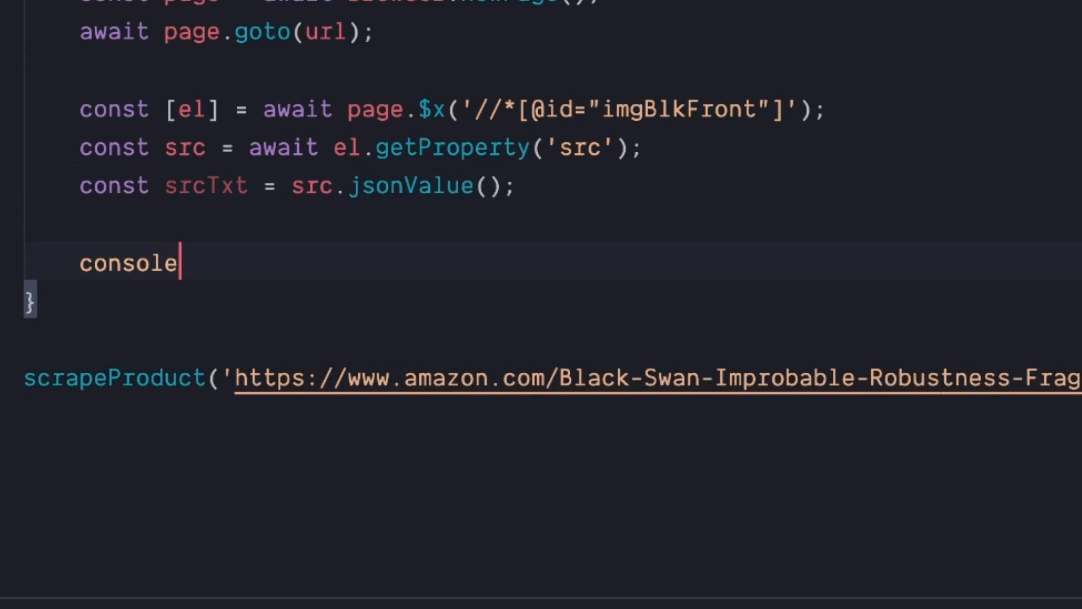
text(.log({srcTx});)
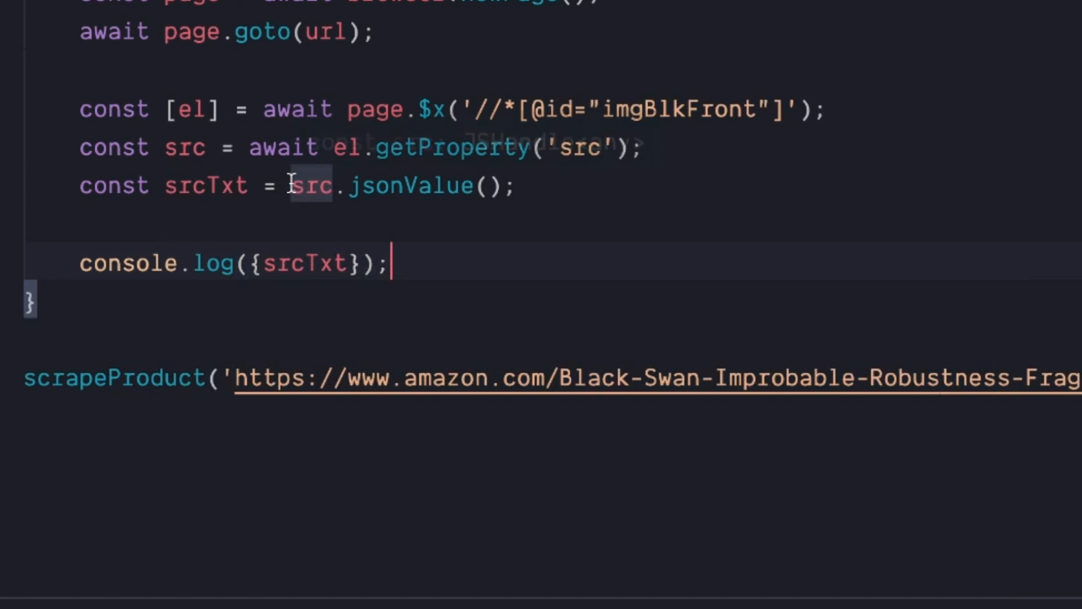
text(await)
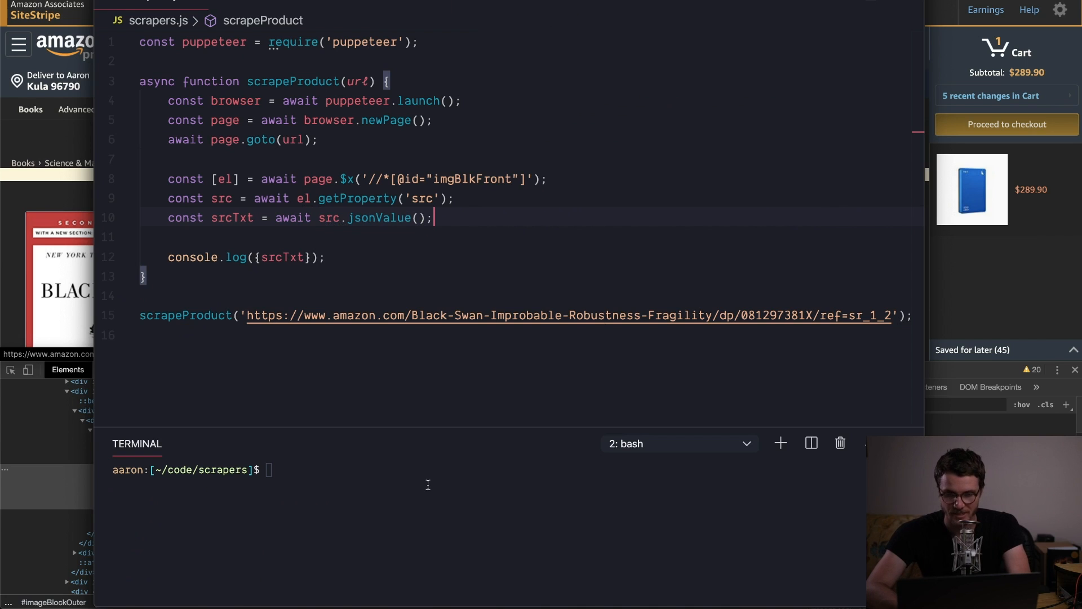
Run node scrapers.js to log the cover image URL, then start adding browser close.
text(node scrapers.js)
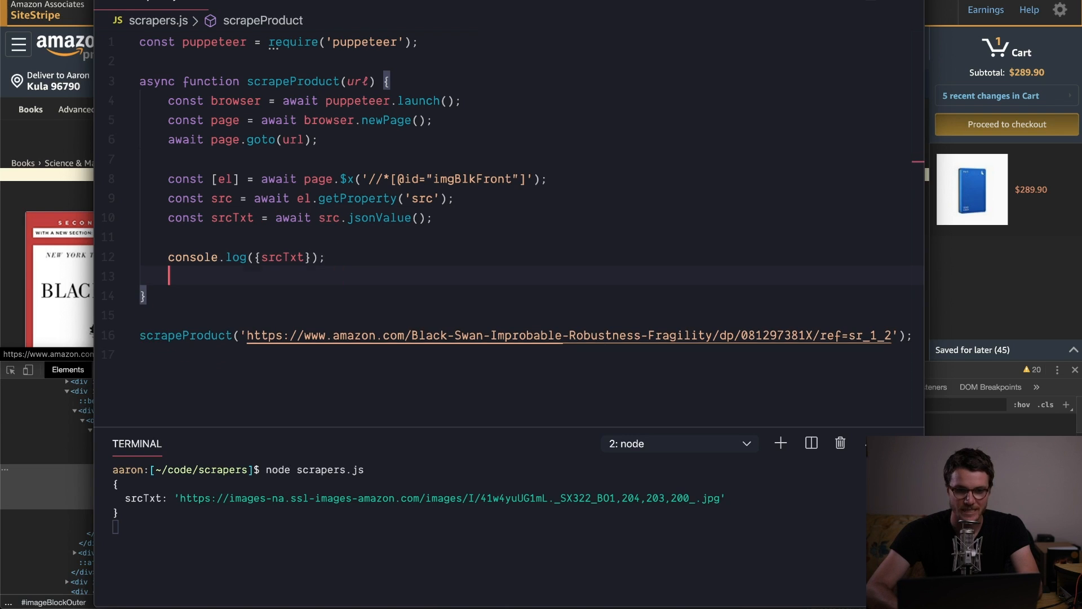
text(browser.s)
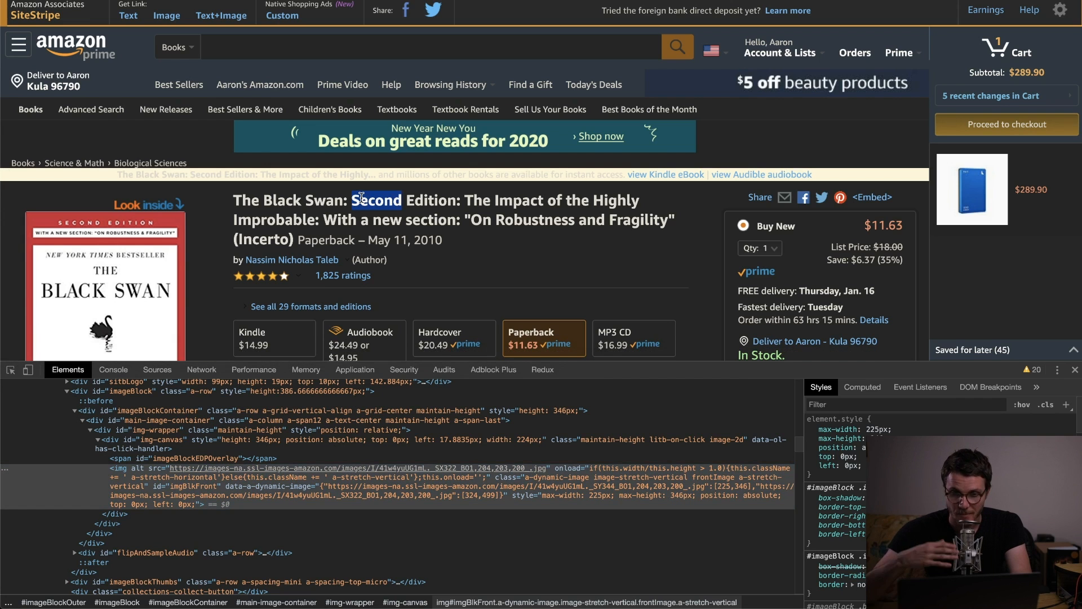
Inspect the book title on the Amazon page and copy the productTitle span's XPath.
drag(354, 199, 442, 239)
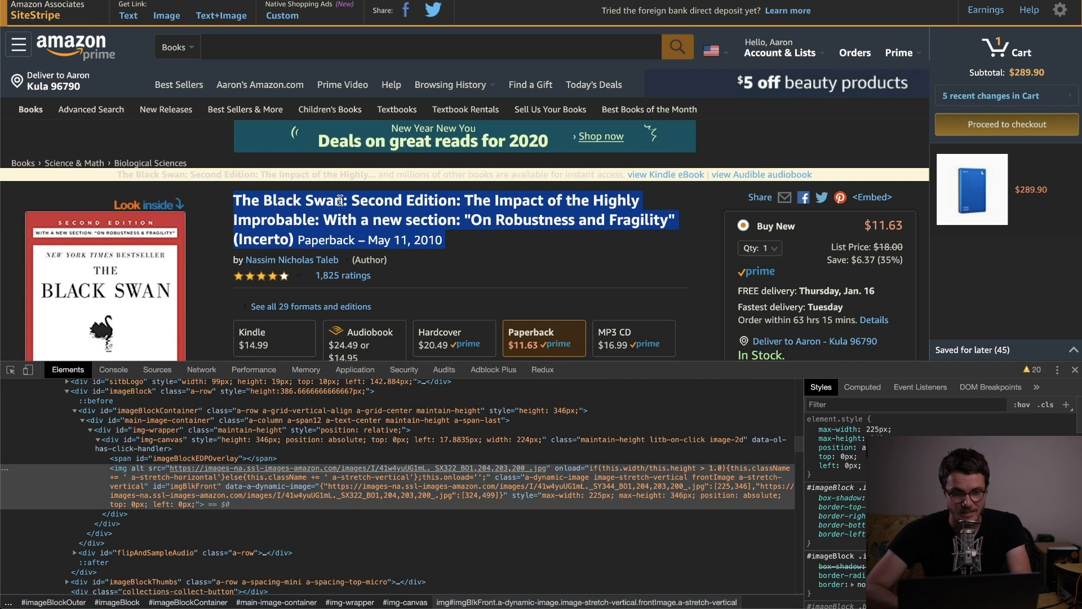
right_click(277, 201)
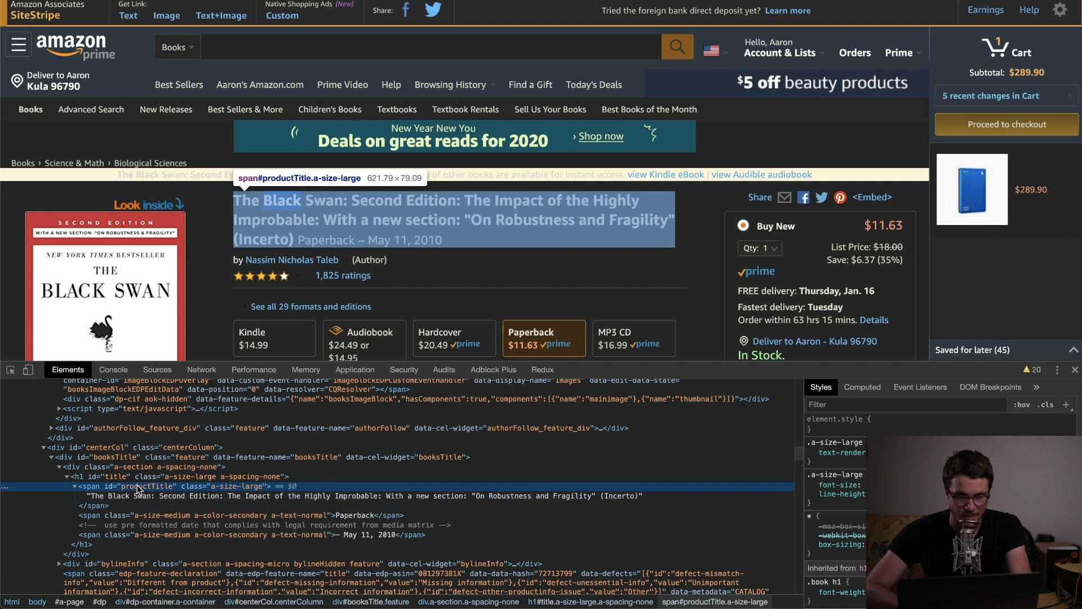
right_click(138, 486)
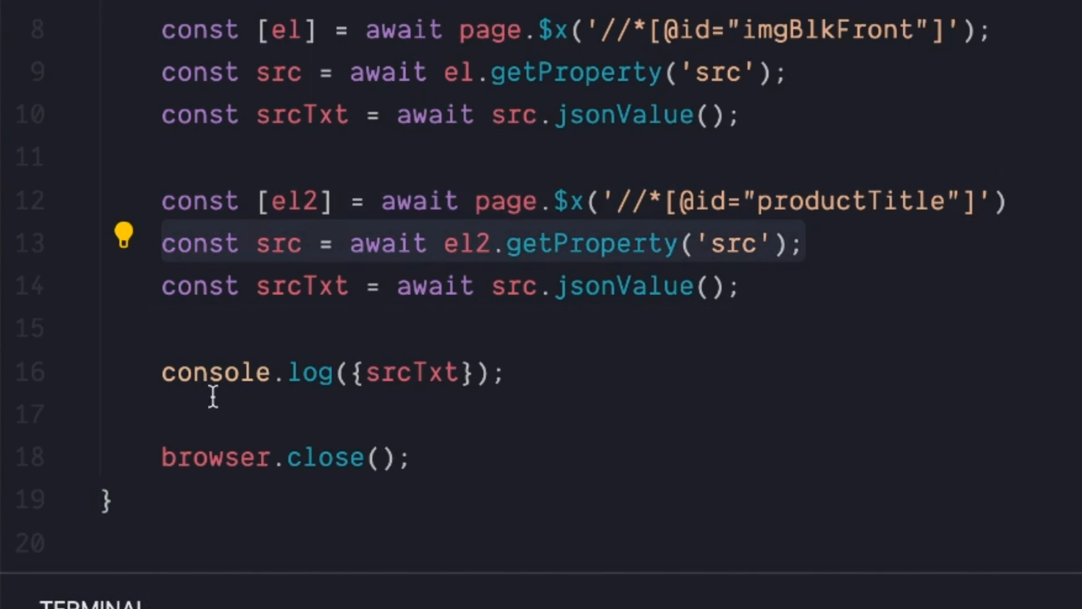
Rename to rawTxt, use getProperty('textContent'), and log rawTxt alongside srcTxt.
double_click(278, 244)
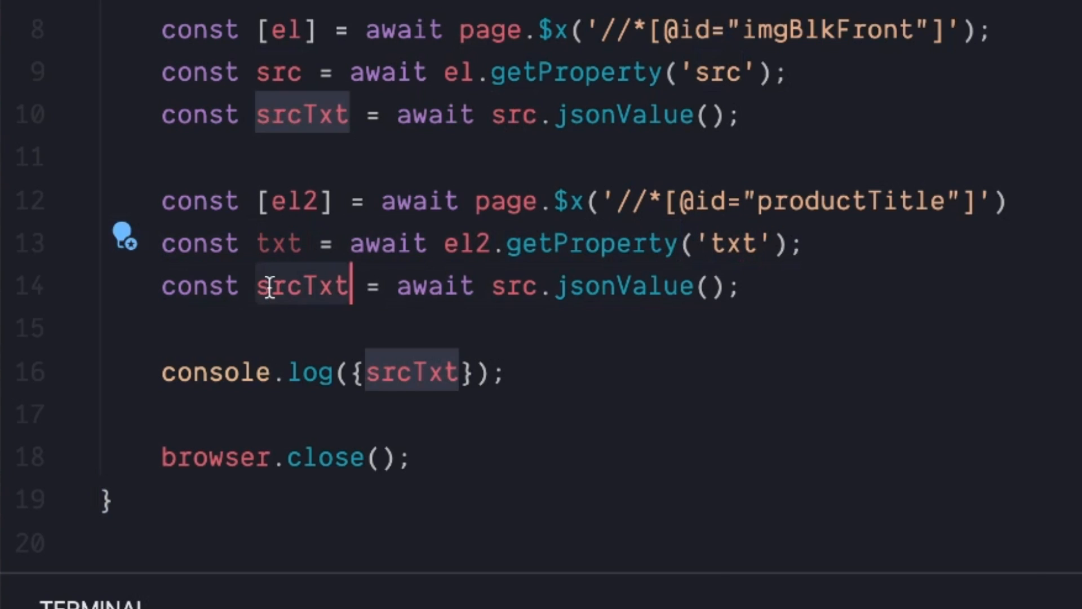
text(raw)
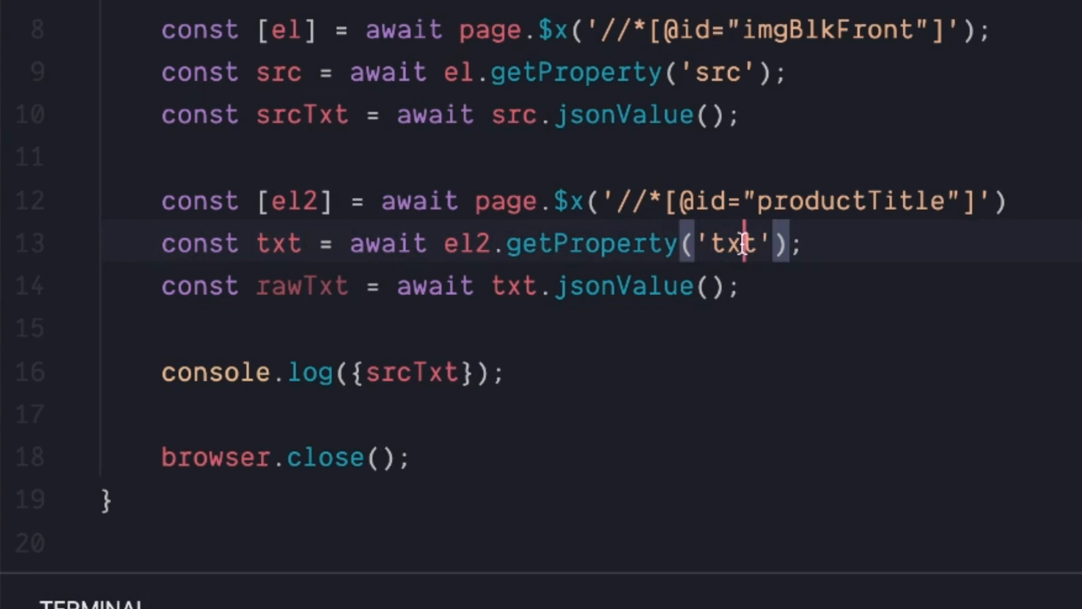
text(textContent)
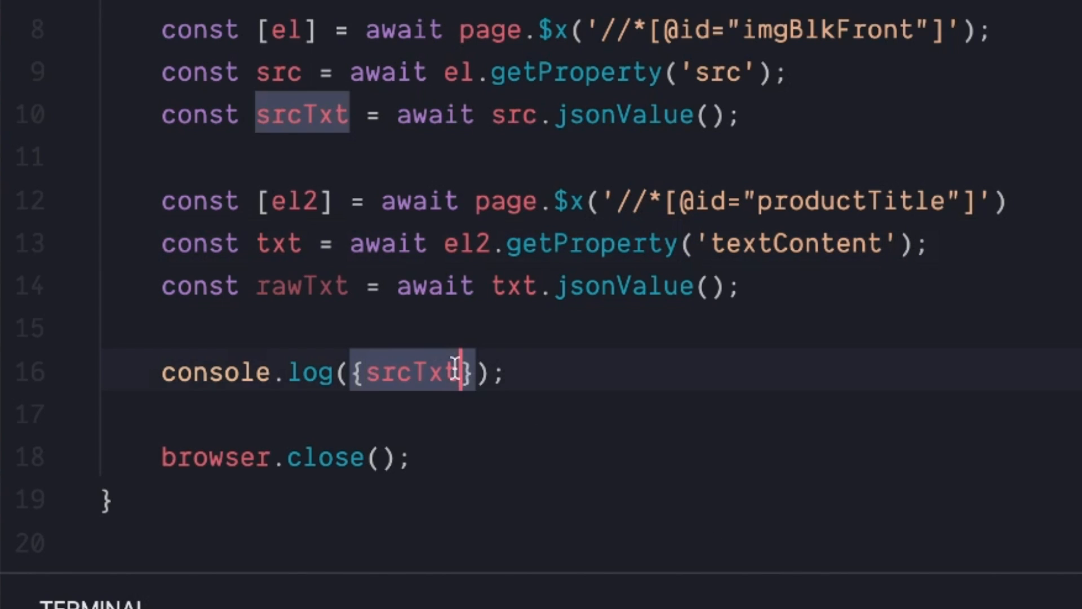
text(, rawTxt)
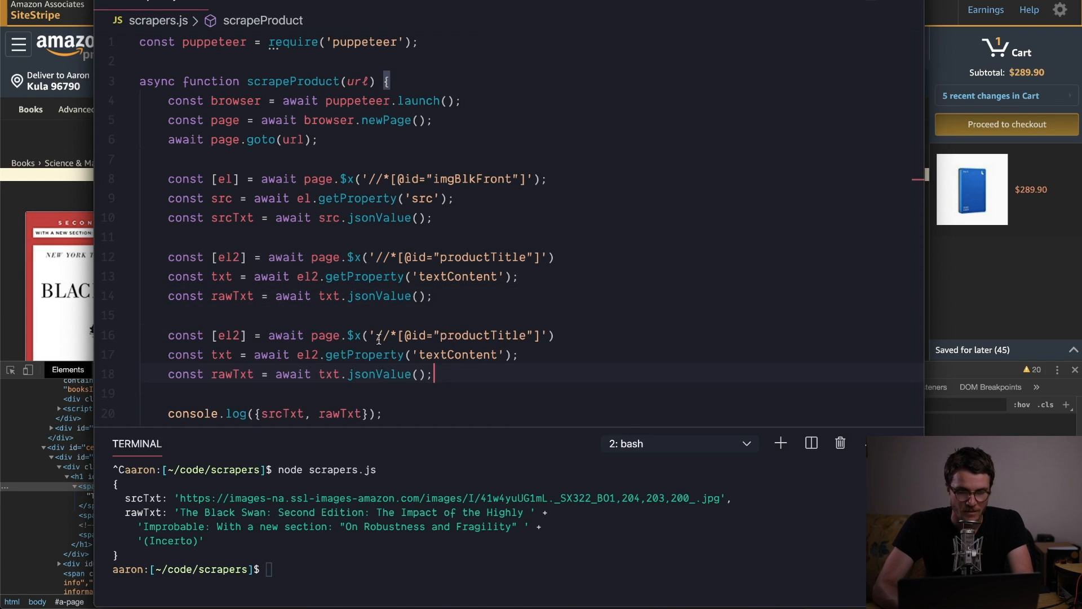
double_click(228, 335)
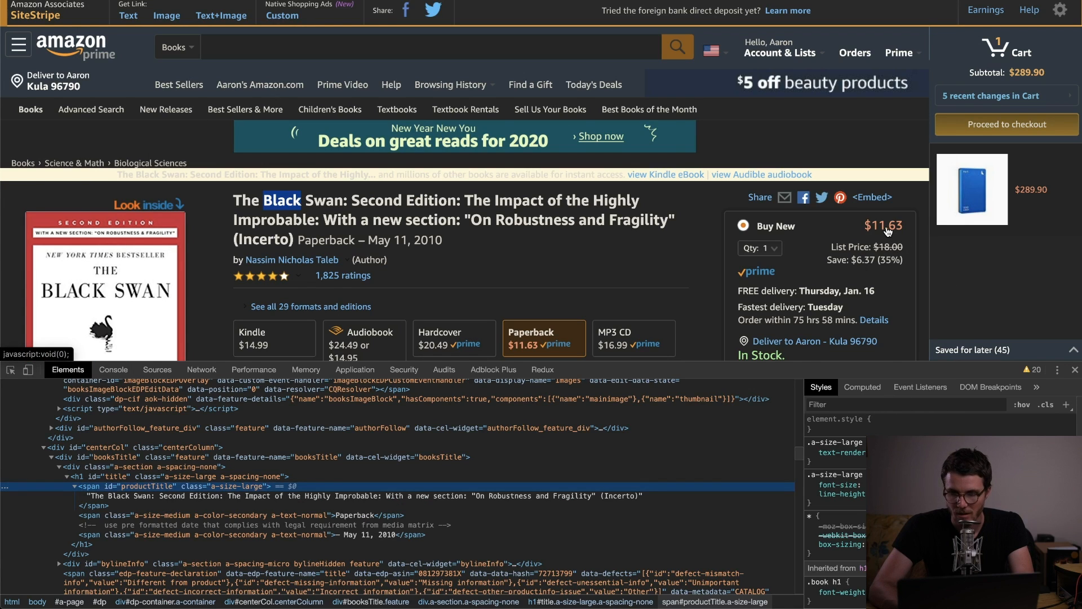
Inspect the $11.63 price span in Chrome and copy its XPath.
right_click(884, 225)
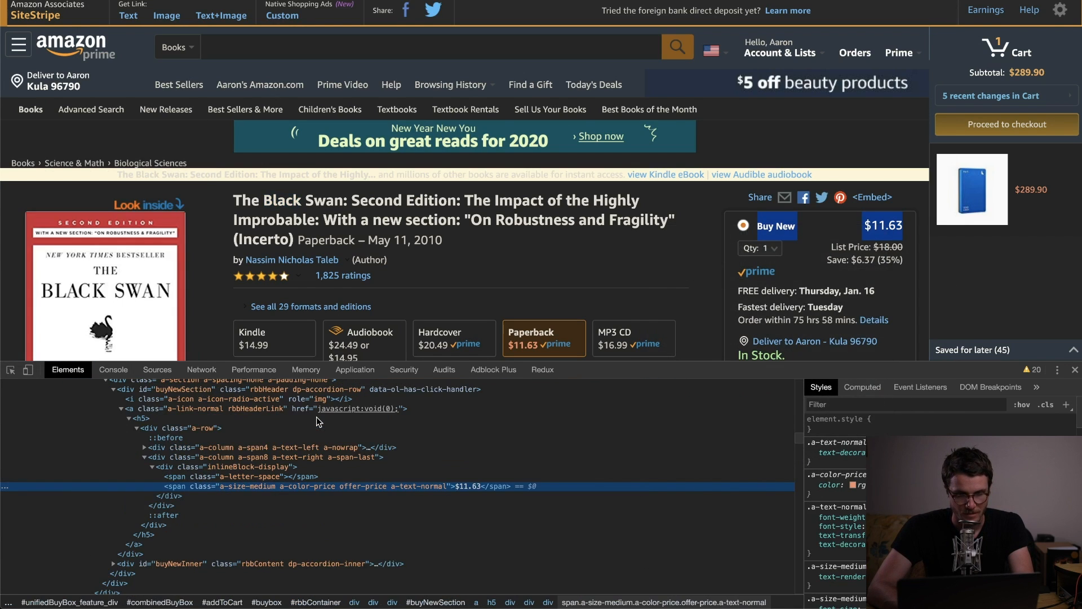
right_click(227, 486)
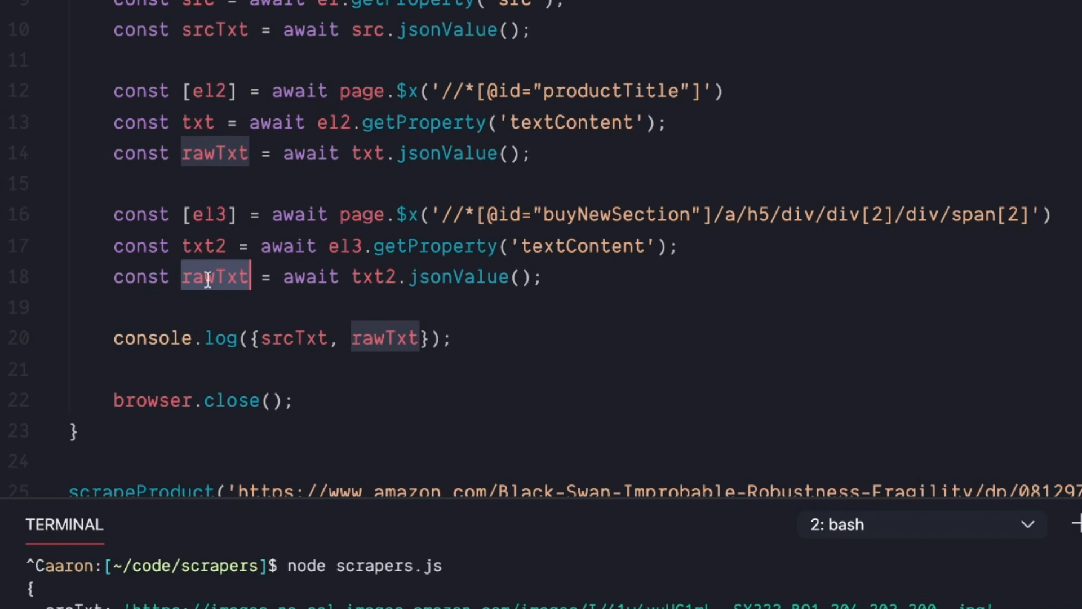
Rename values to imgURL, title and price, log all three, and run node scrapers.js.
text(price)
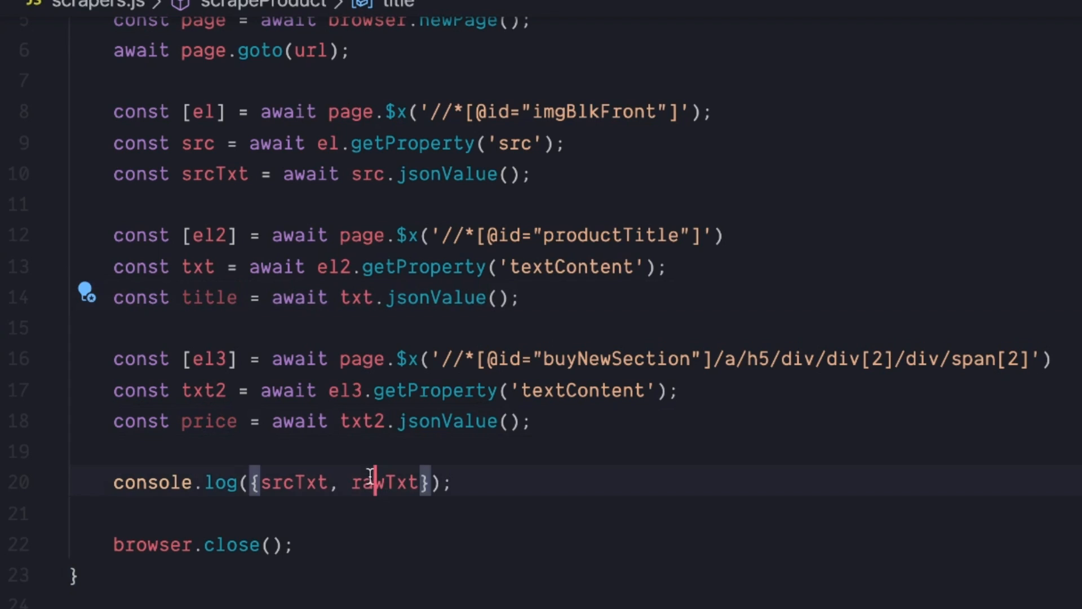
text(title, pric)
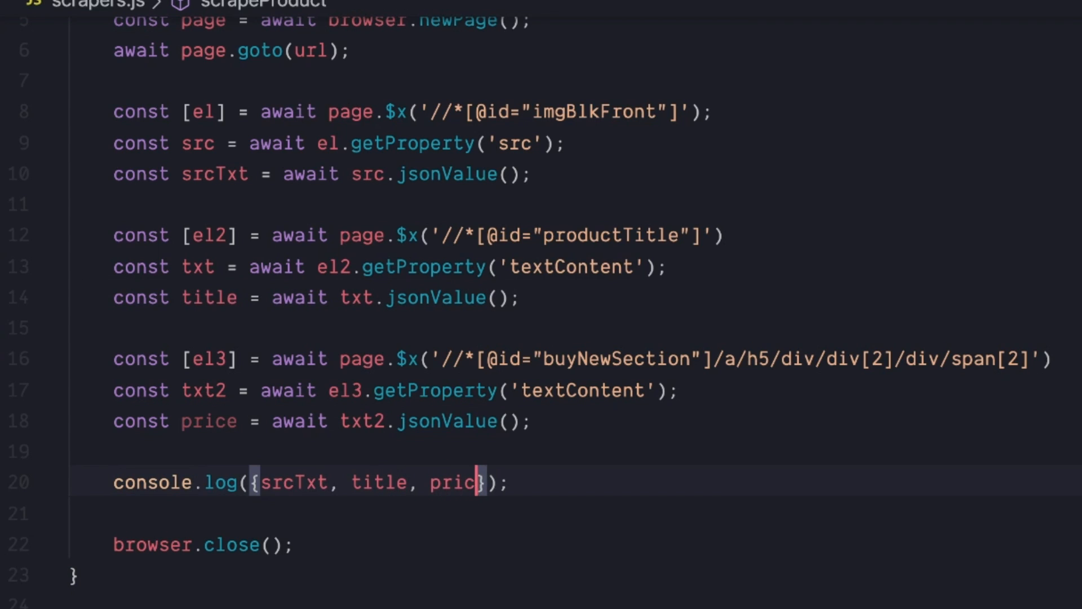
text(e)
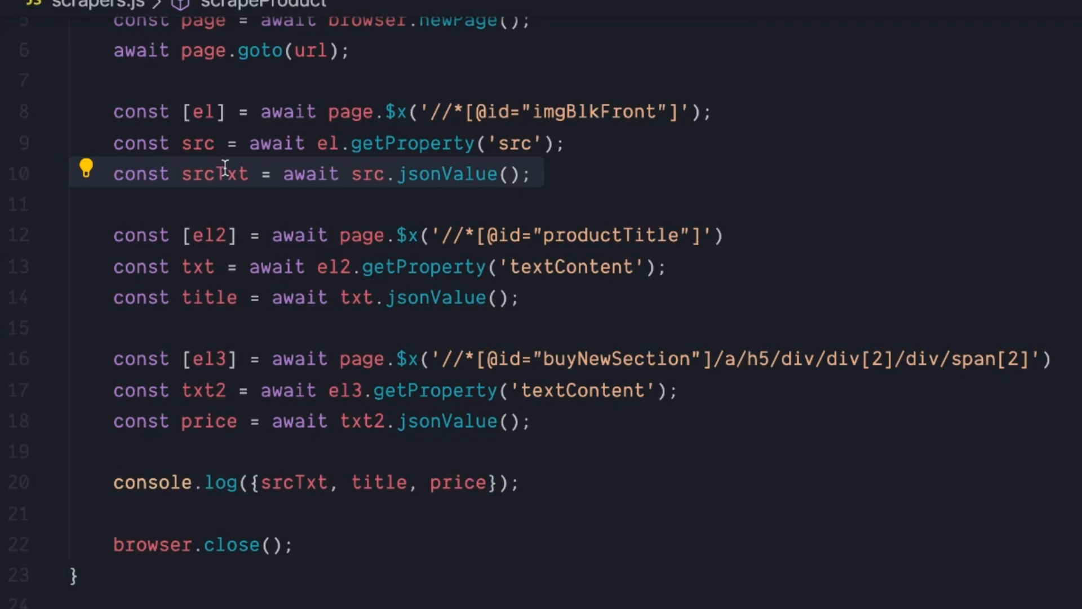
double_click(214, 174)
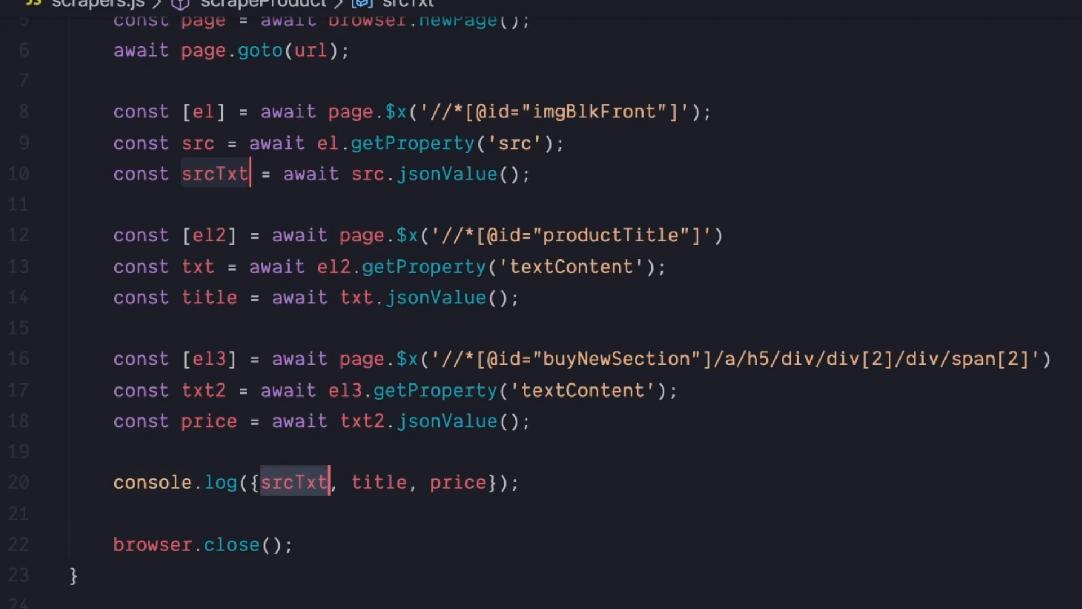
text(imgURL)
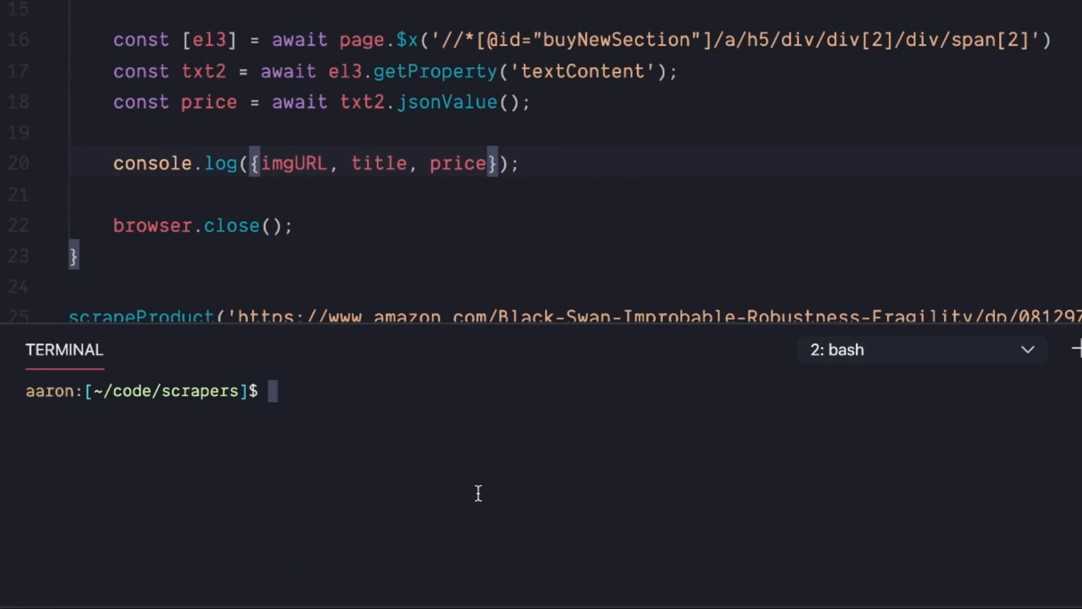
text(node scrapers.js)
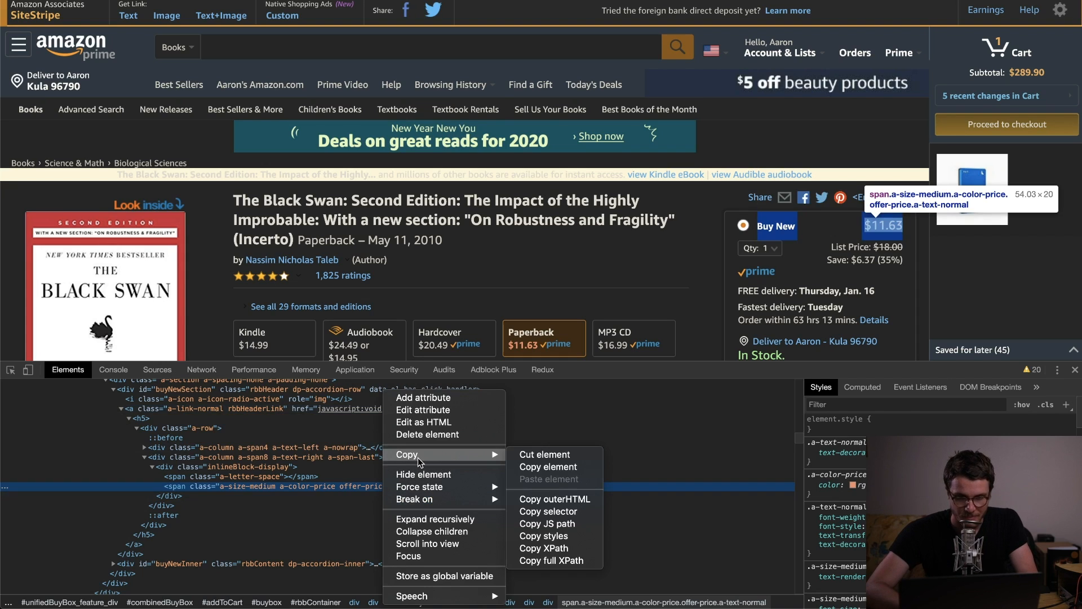
mouse_move(552, 561)
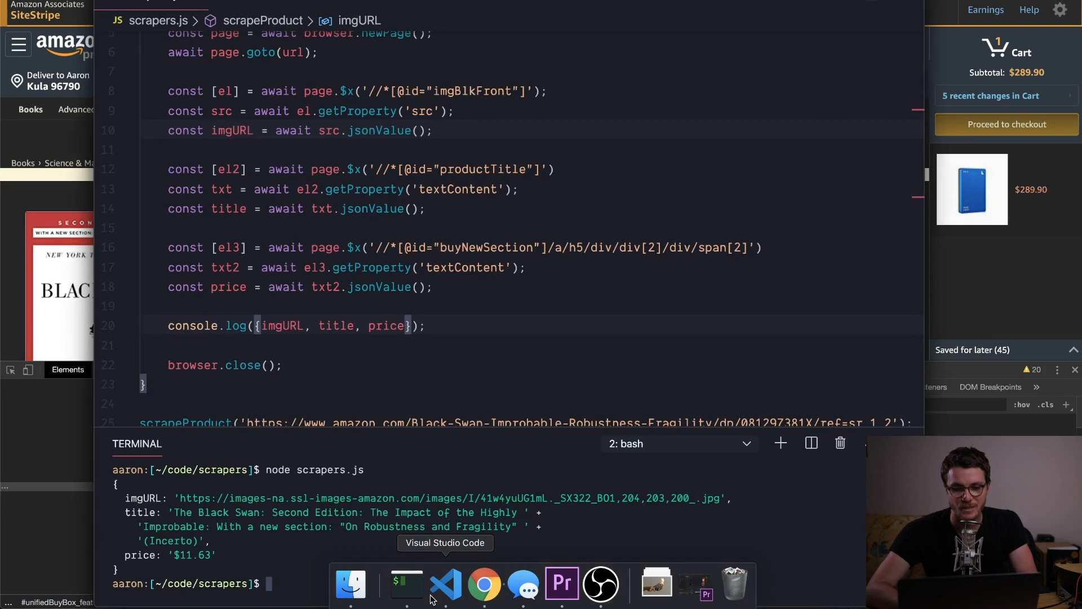
mouse_move(452, 422)
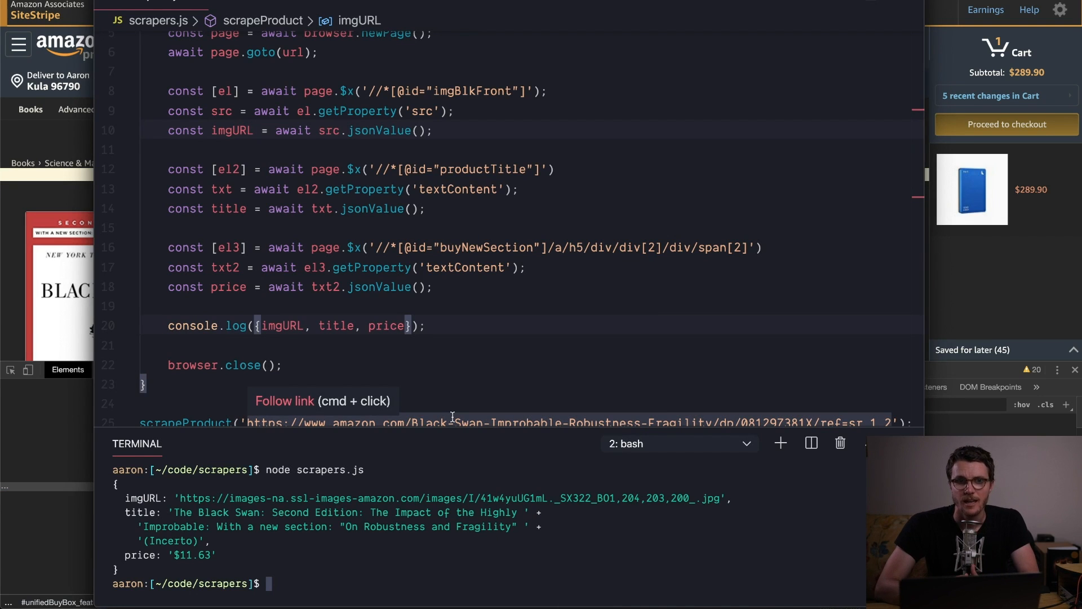